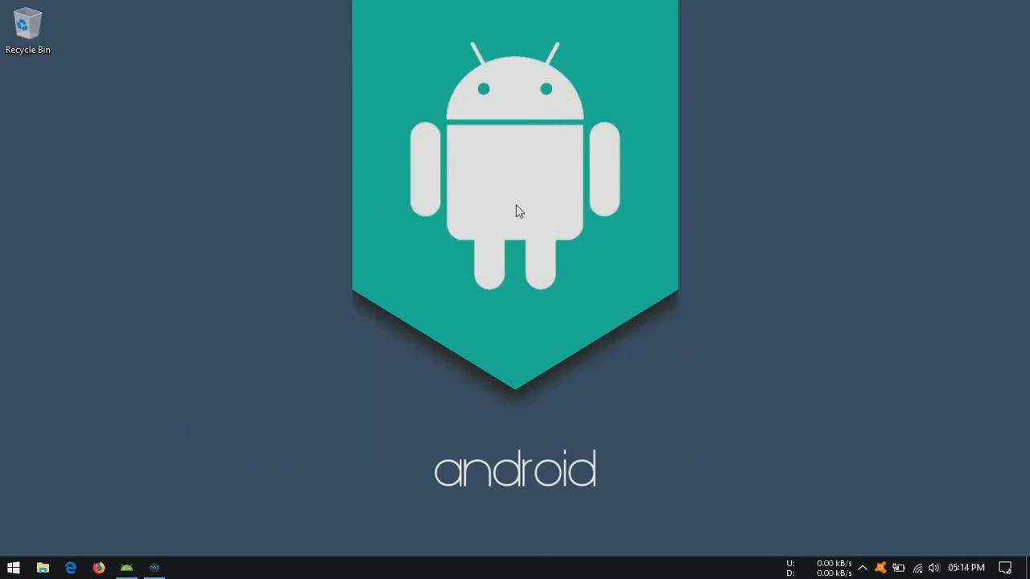
{"action": "mouse_move", "coordinate": [136, 543]}
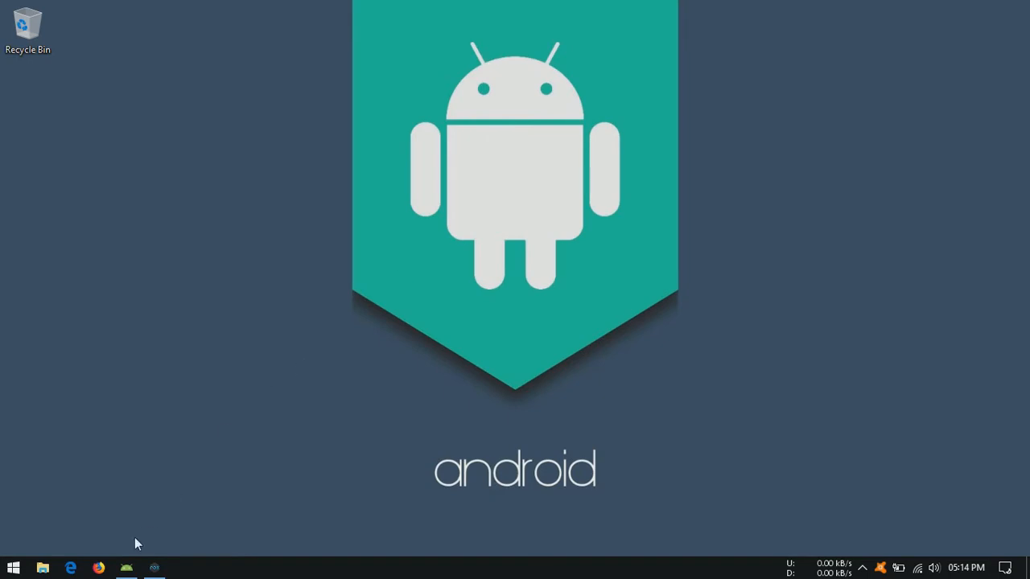
Step: Create a new Android Studio project named SimpleBrowser with an empty MainActivity
{"action": "left_click", "coordinate": [126, 568]}
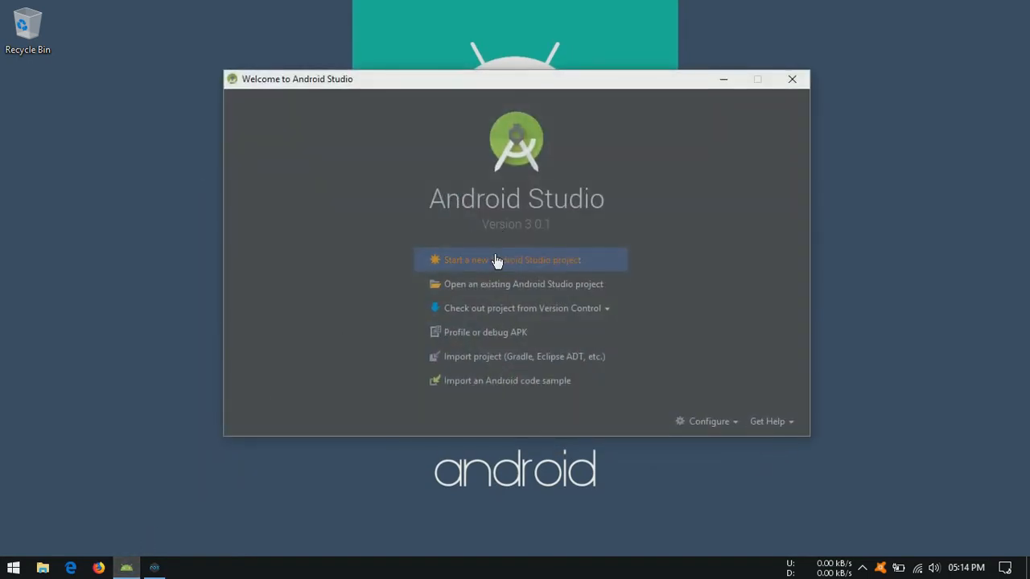
{"action": "left_click", "coordinate": [512, 259]}
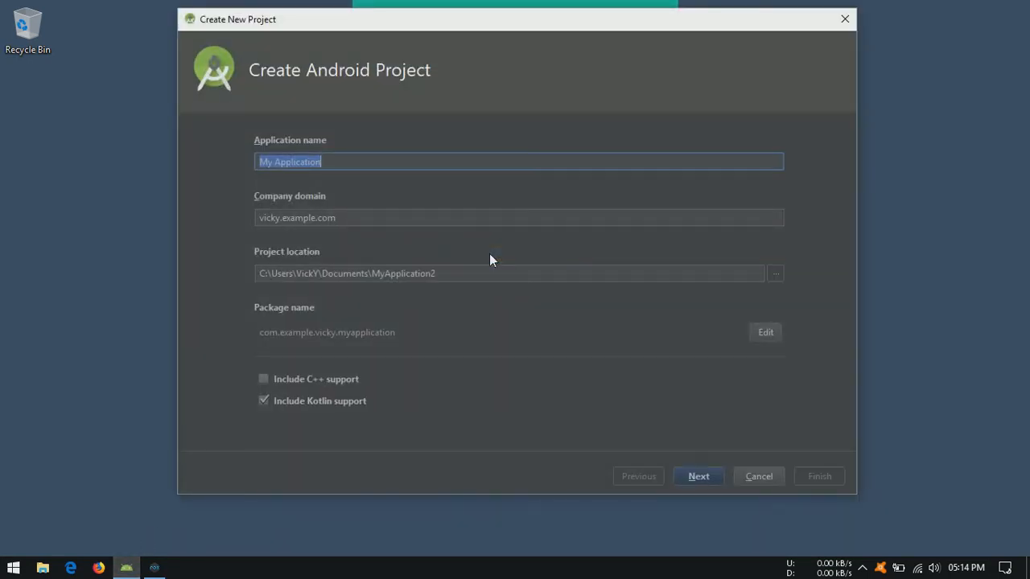
{"action": "key", "text": "Delete"}
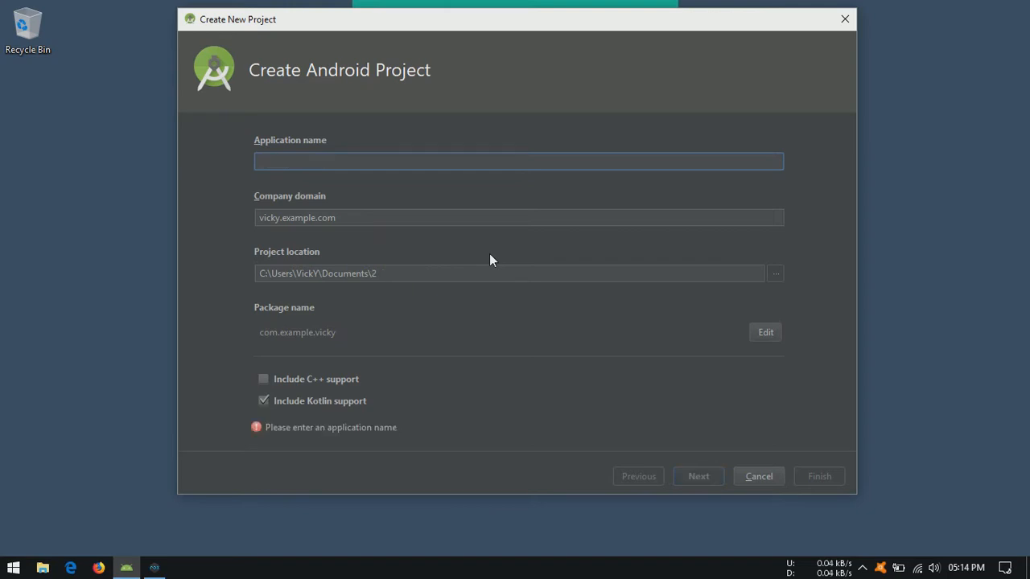
{"action": "type", "text": "Simple"}
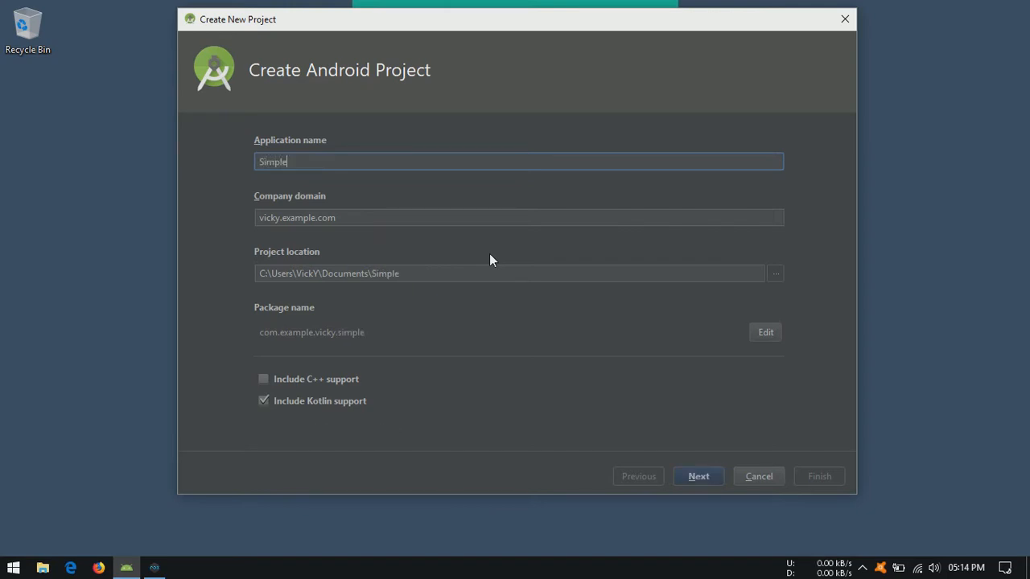
{"action": "type", "text": "Brow"}
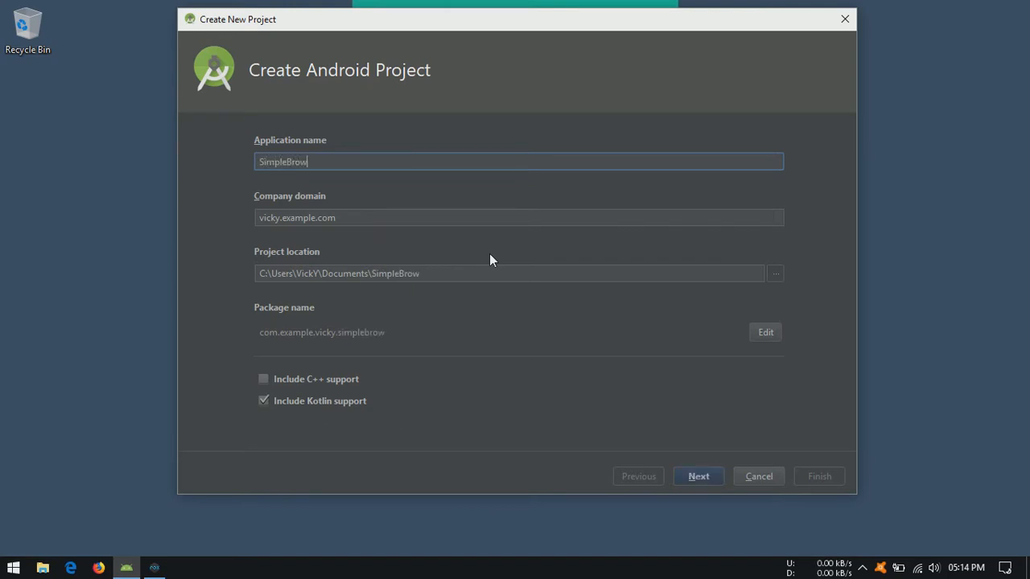
{"action": "left_click", "coordinate": [697, 475]}
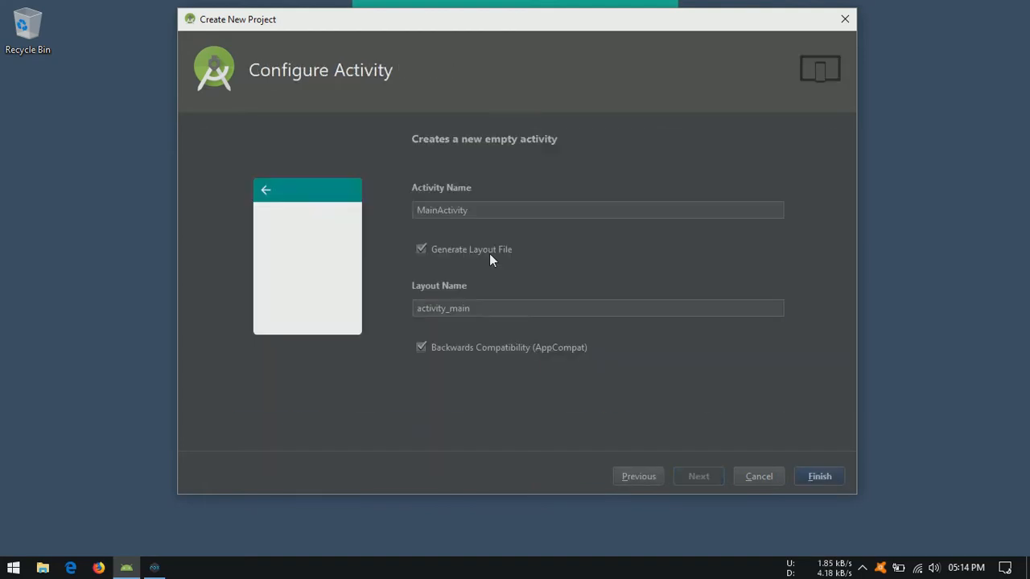
{"action": "left_click", "coordinate": [819, 475]}
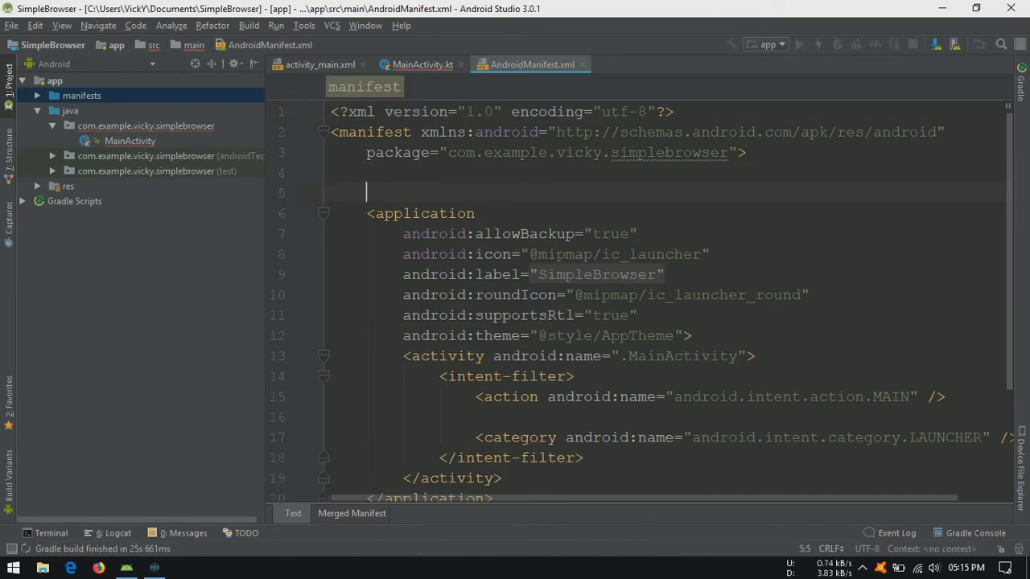
Step: Add the android.permission.INTERNET uses-permission to the manifest, then switch to activity_main.xml
{"action": "type", "text": "<"}
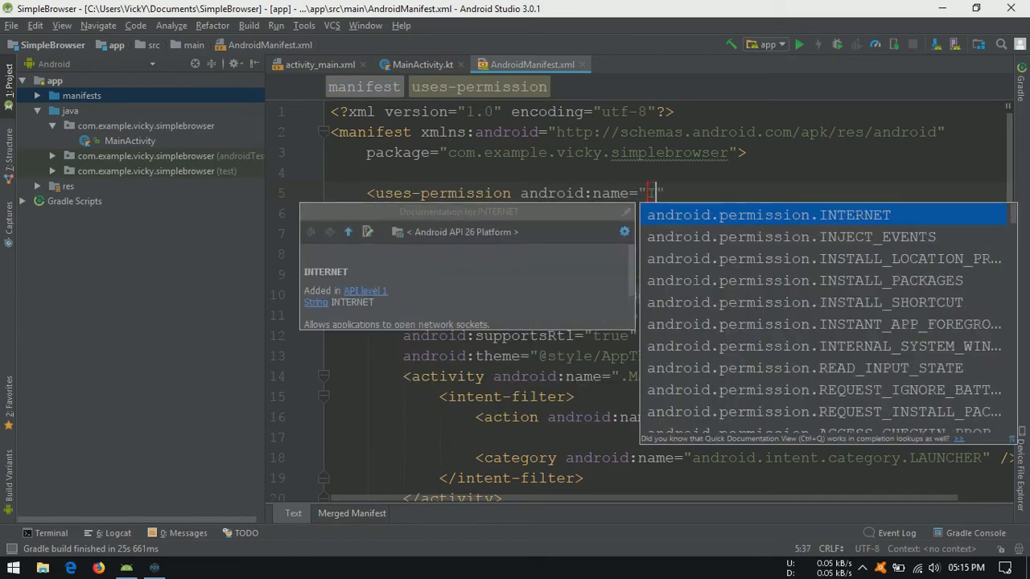
{"action": "left_click", "coordinate": [766, 215]}
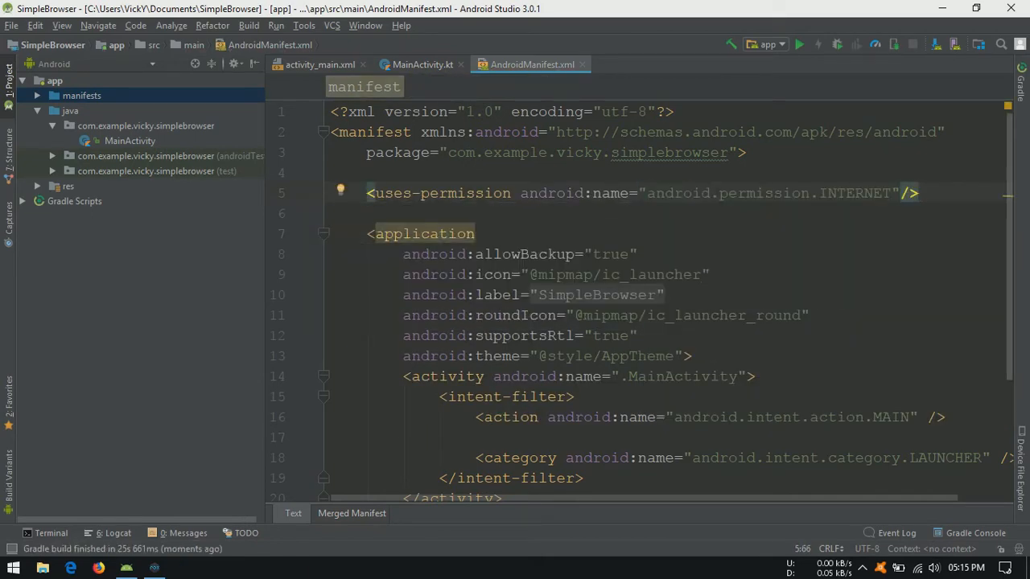
{"action": "left_click", "coordinate": [319, 64]}
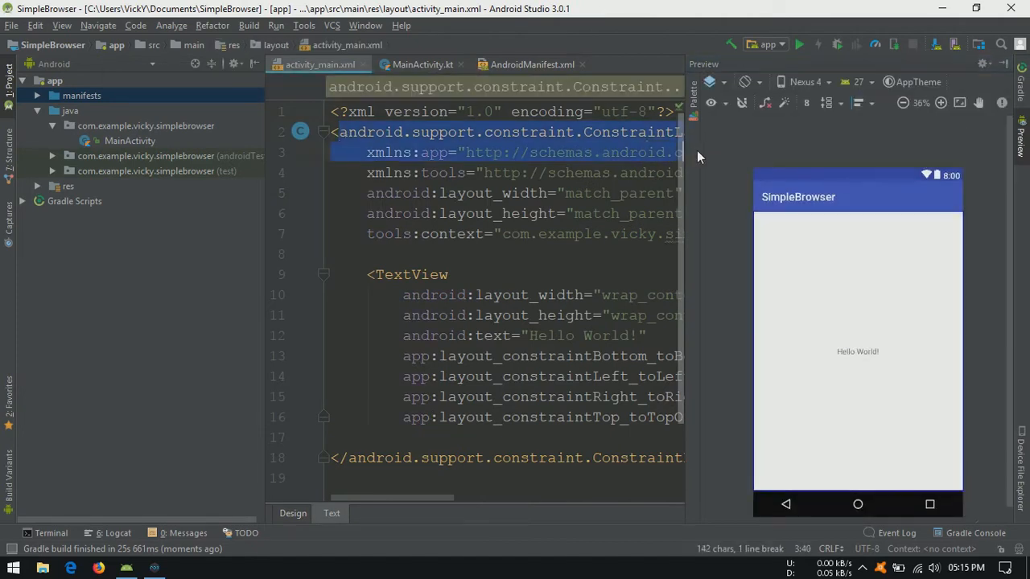
Step: Make the root a vertical LinearLayout holding a RelativeLayout with a 48dp-wide, wrap_content-high Button
{"action": "type", "text": "L"}
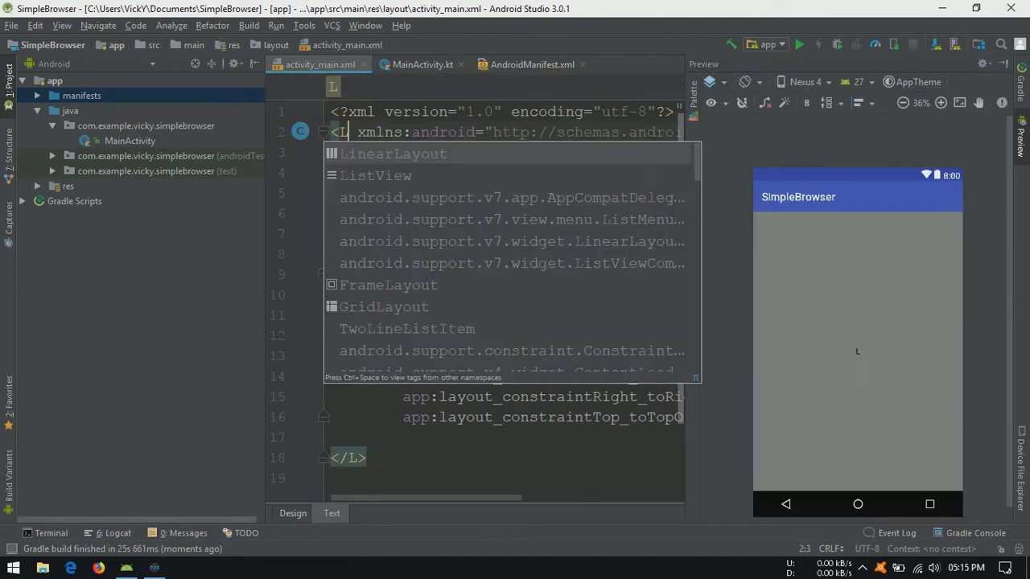
{"action": "left_click", "coordinate": [393, 153]}
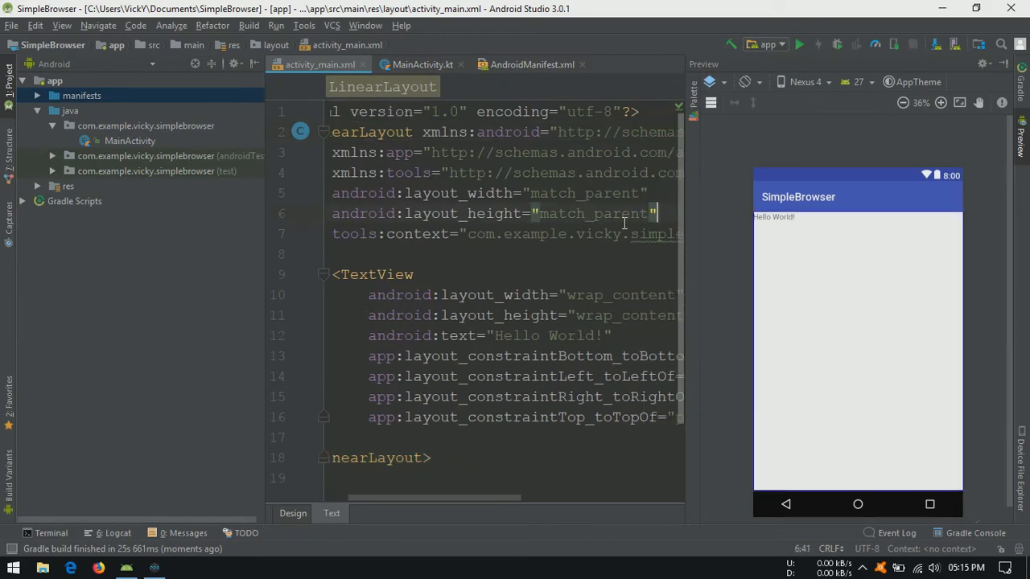
{"action": "type", "text": "android:orientation=\"vertical\""}
{"action": "left_click", "coordinate": [506, 274]}
{"action": "type", "text": "RelativeLayout"}
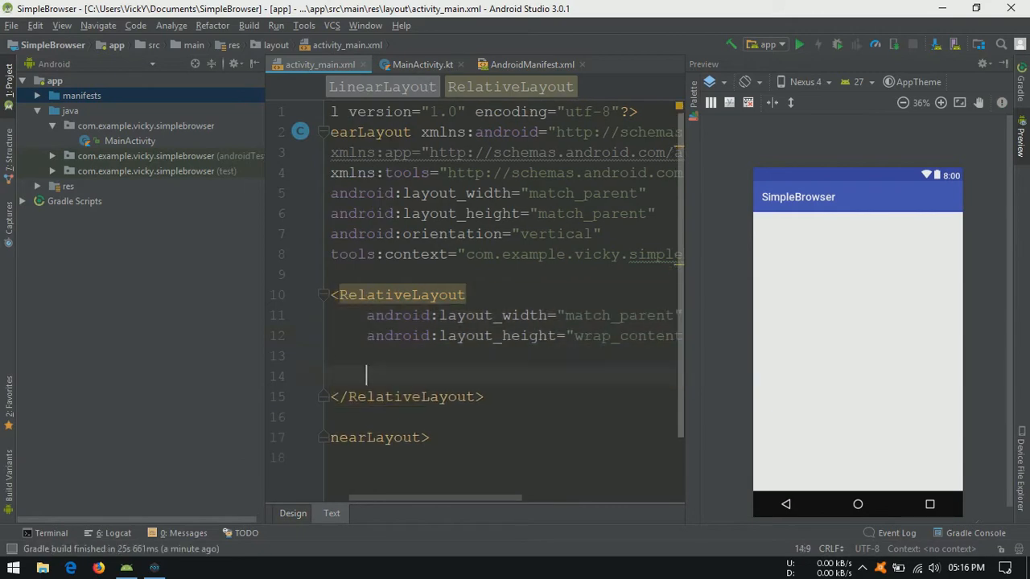
{"action": "type", "text": "<Button"}
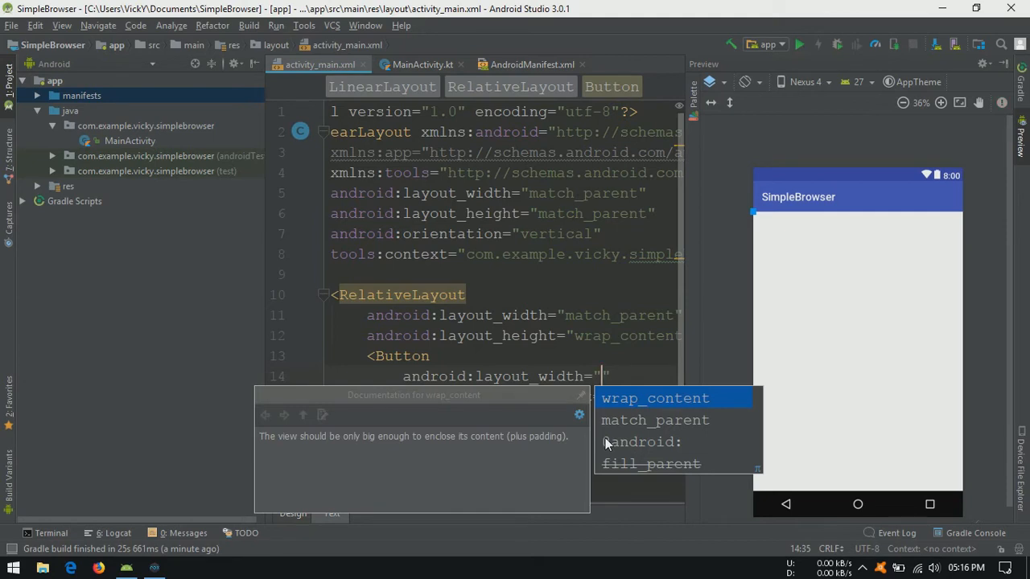
{"action": "type", "text": "48dp"}
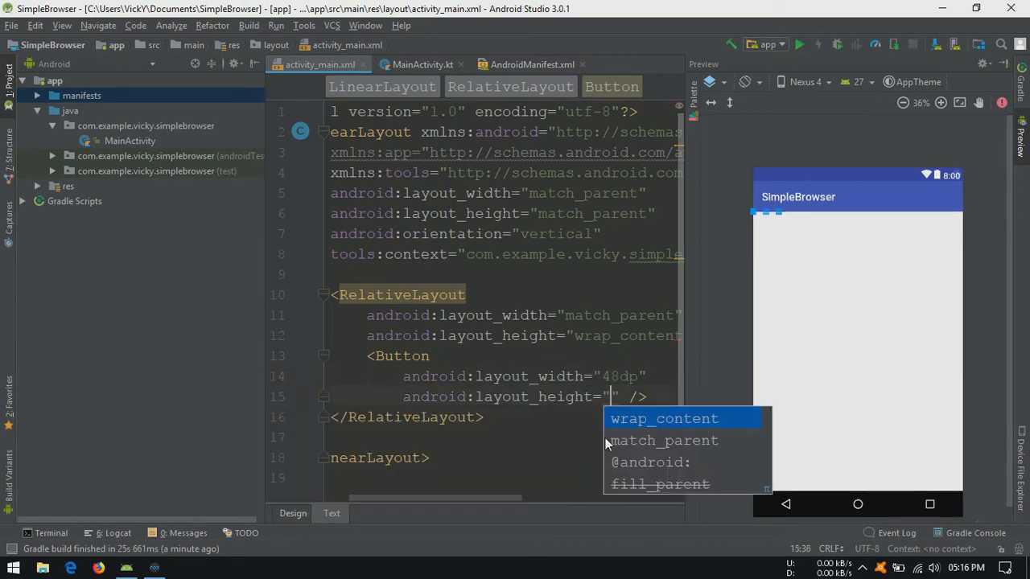
{"action": "left_click", "coordinate": [664, 419]}
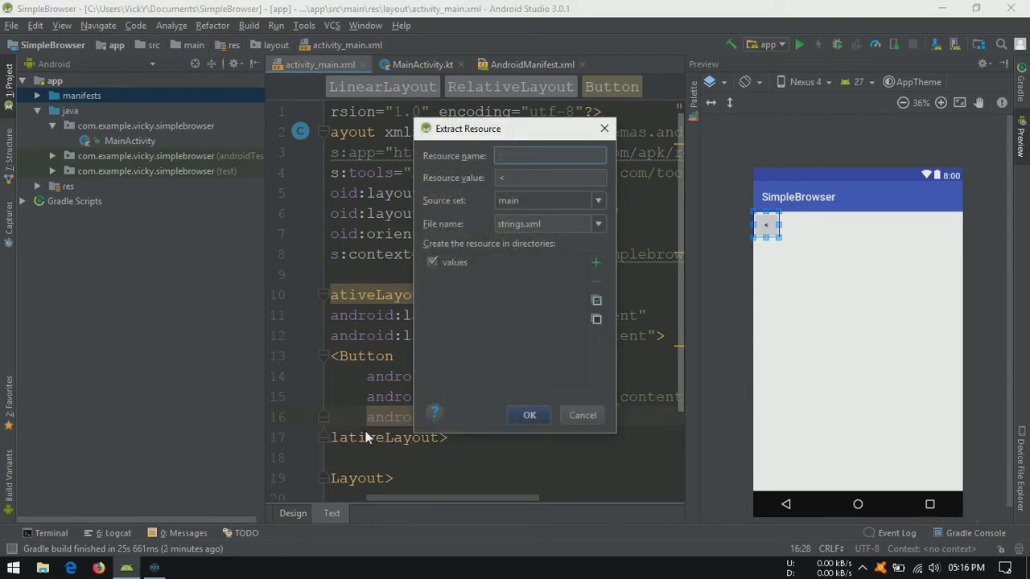
Step: Extract the button's '<' label to a string resource named back and open strings.xml
{"action": "type", "text": "back"}
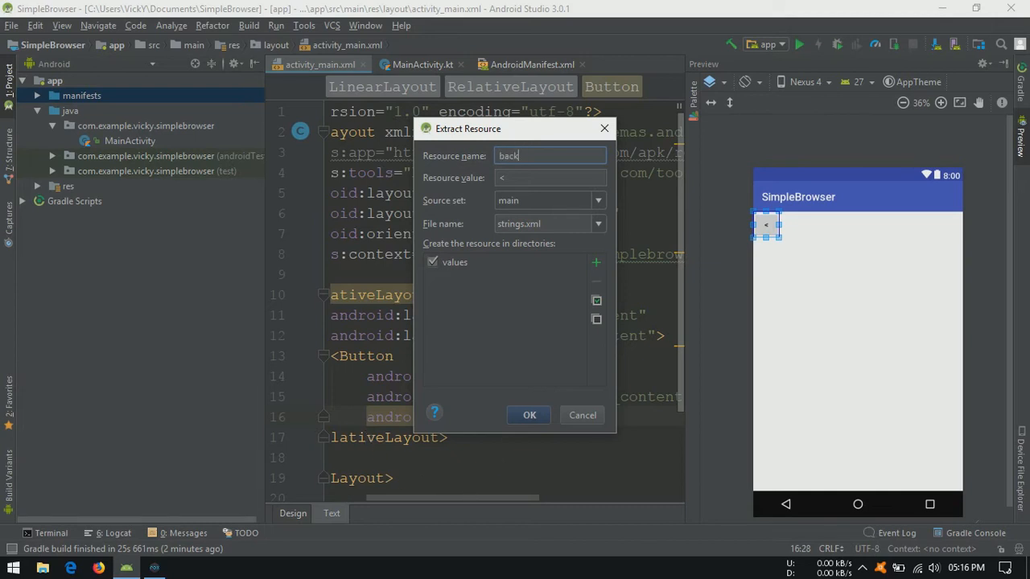
{"action": "left_click", "coordinate": [529, 415]}
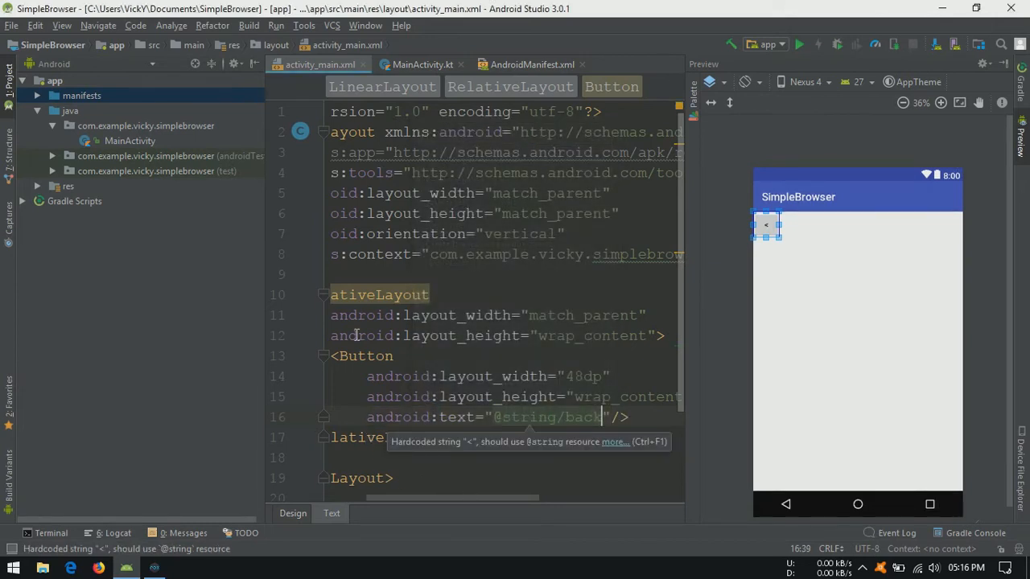
{"action": "left_click", "coordinate": [68, 186]}
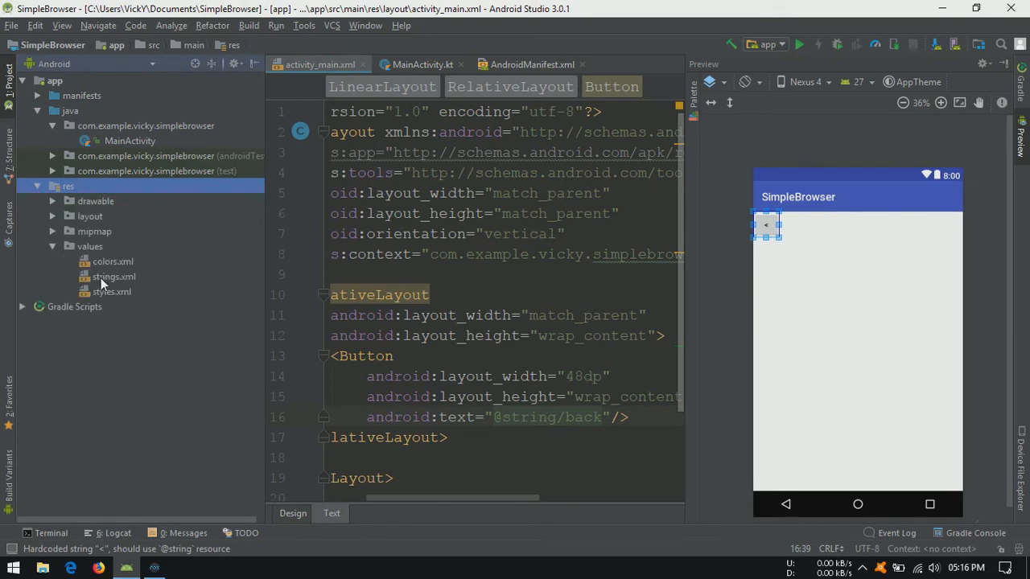
{"action": "double_click", "coordinate": [113, 276]}
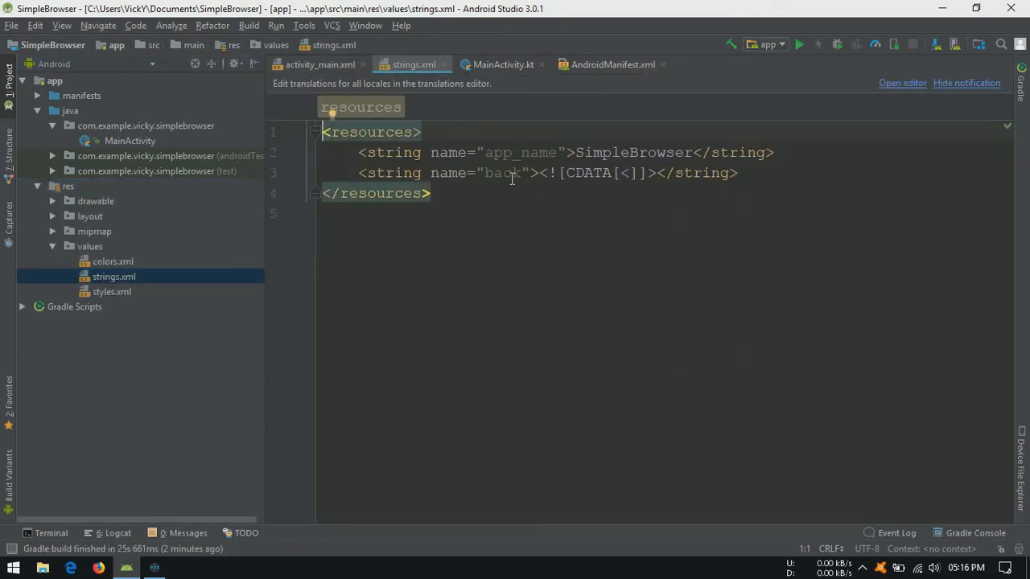
{"action": "double_click", "coordinate": [502, 173]}
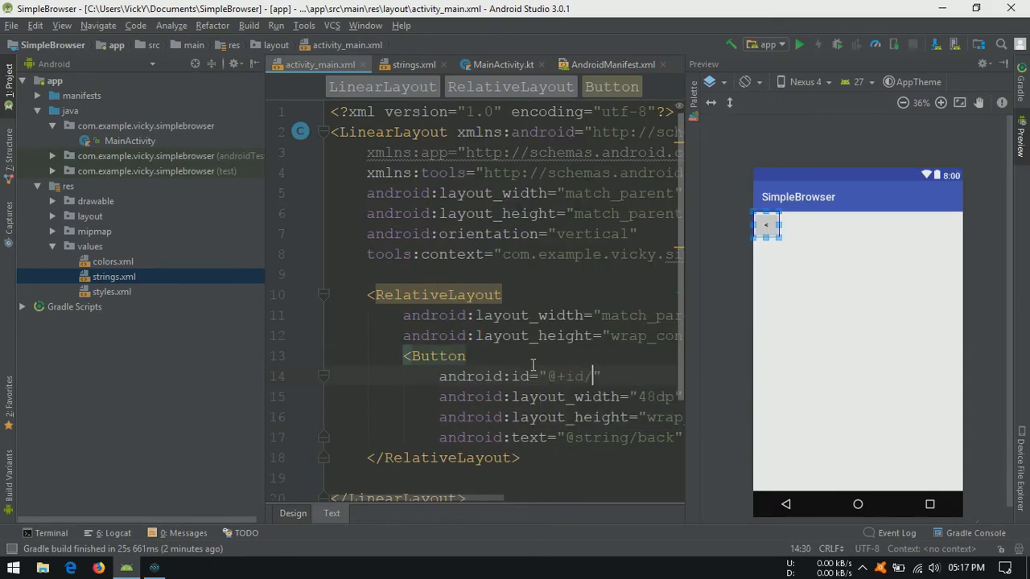
Step: Duplicate the button into btnGoBack, btnGoForward and btnGo, with back, next and go string labels
{"action": "type", "text": "btnGoBack"}
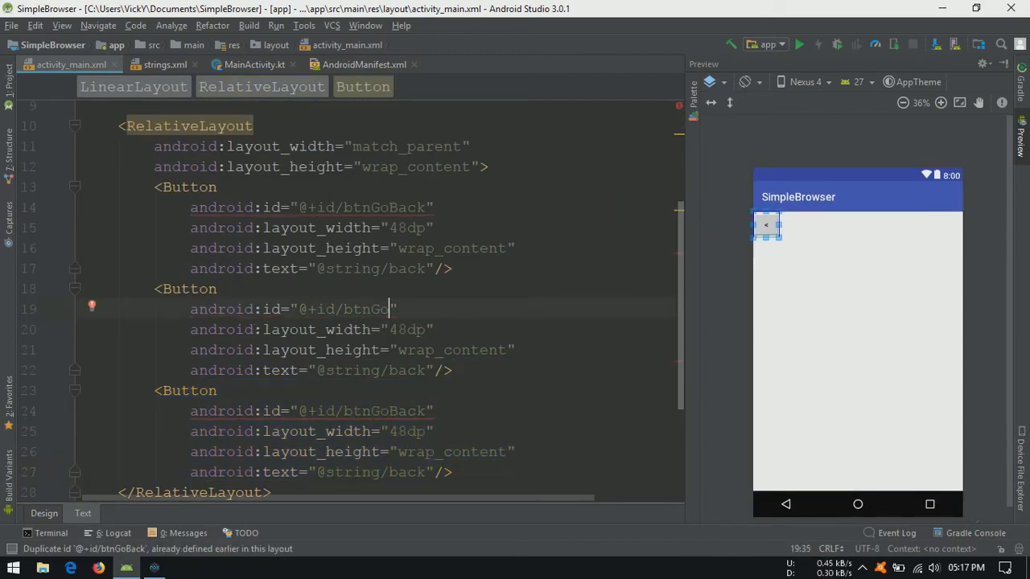
{"action": "type", "text": "Forward"}
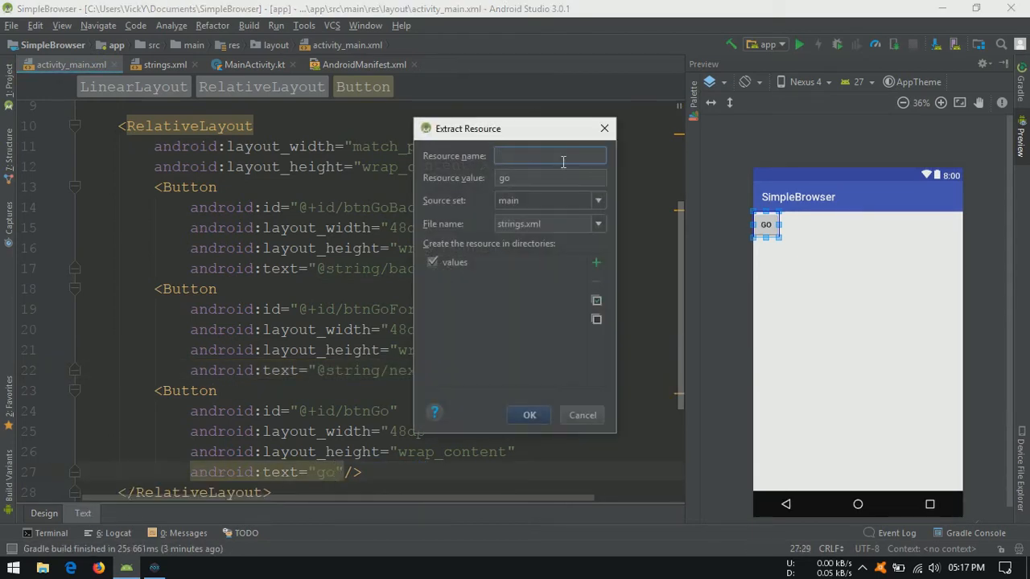
{"action": "type", "text": "go"}
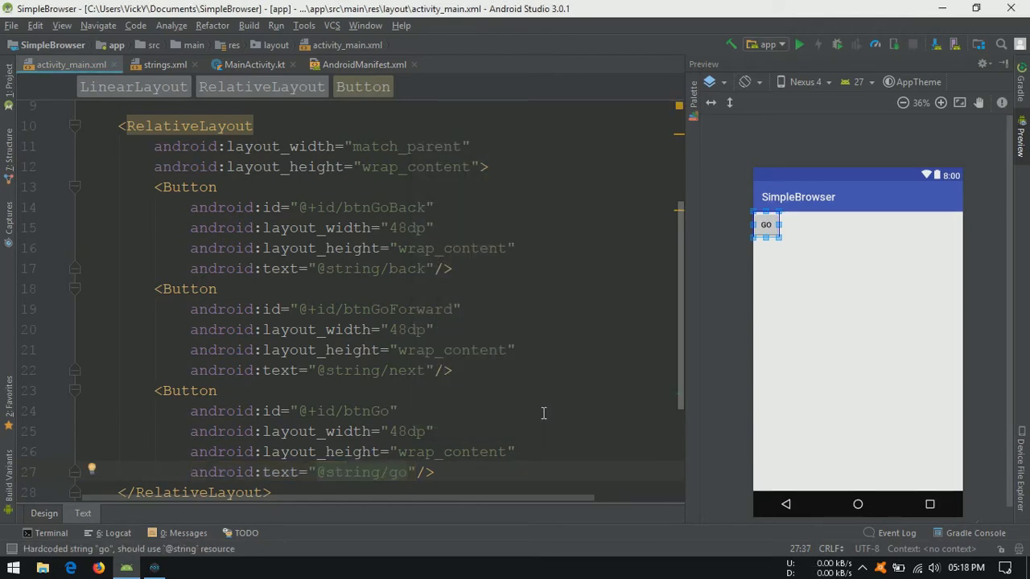
{"action": "double_click", "coordinate": [384, 207]}
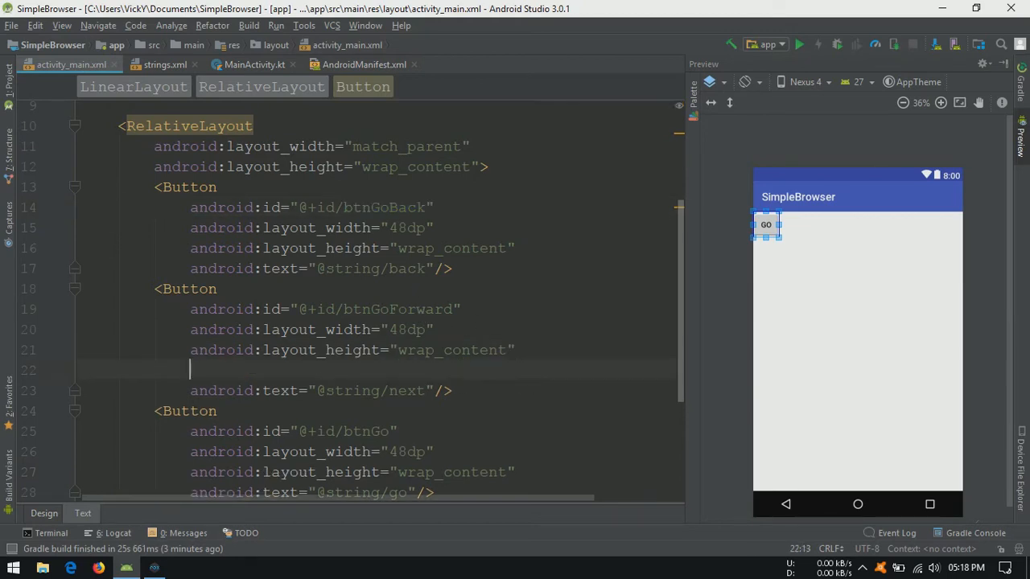
Step: Place btnGoForward after back, add EditText edtUrl before btnGo, and align btnGo to parent end
{"action": "type", "text": "android:layout_toEndOf=\""}
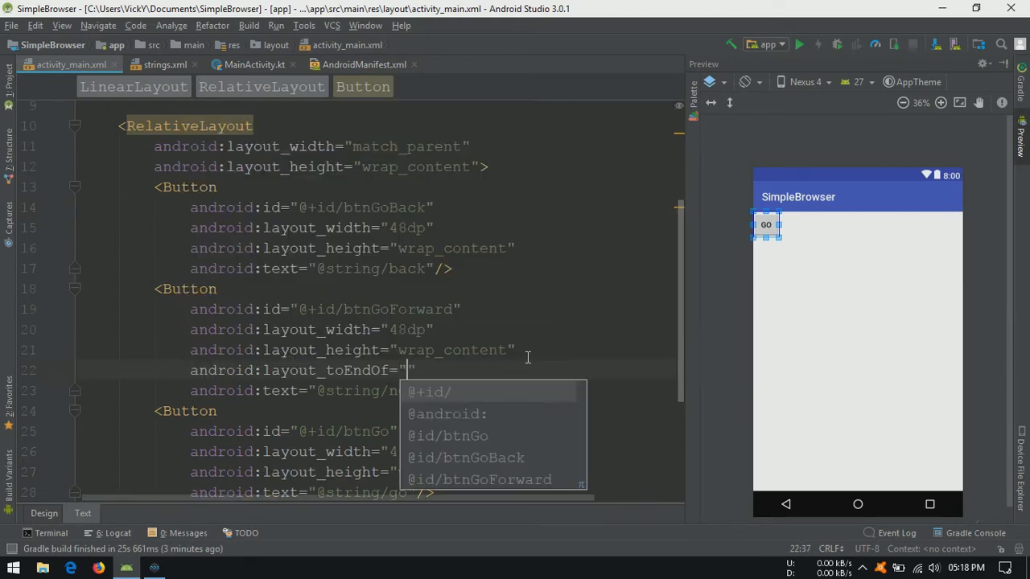
{"action": "left_click", "coordinate": [465, 457]}
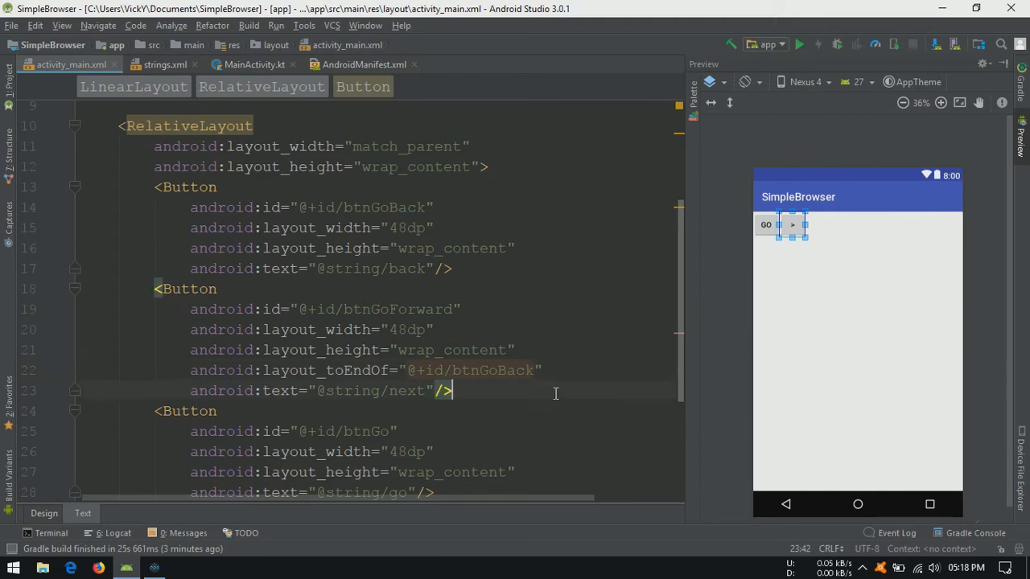
{"action": "type", "text": "<EditText"}
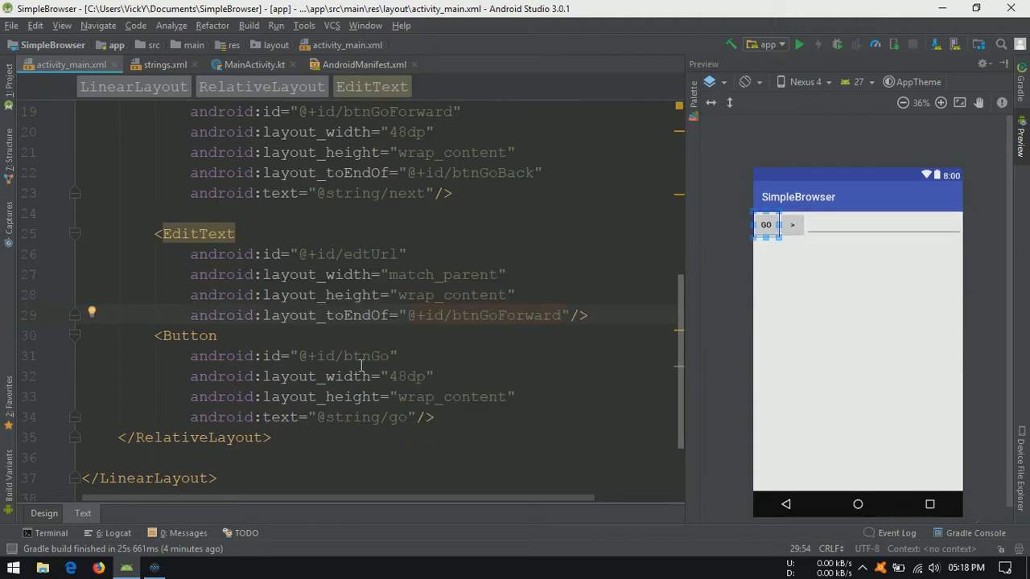
{"action": "type", "text": "alignParentEnd=\"true"}
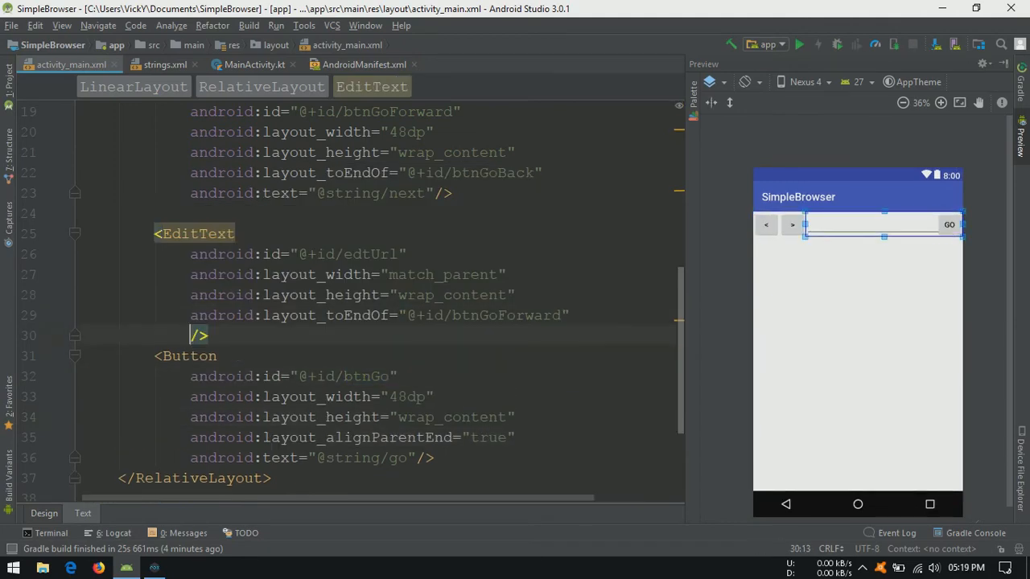
{"action": "type", "text": "android:layout_toStartOf=\"@+id/"}
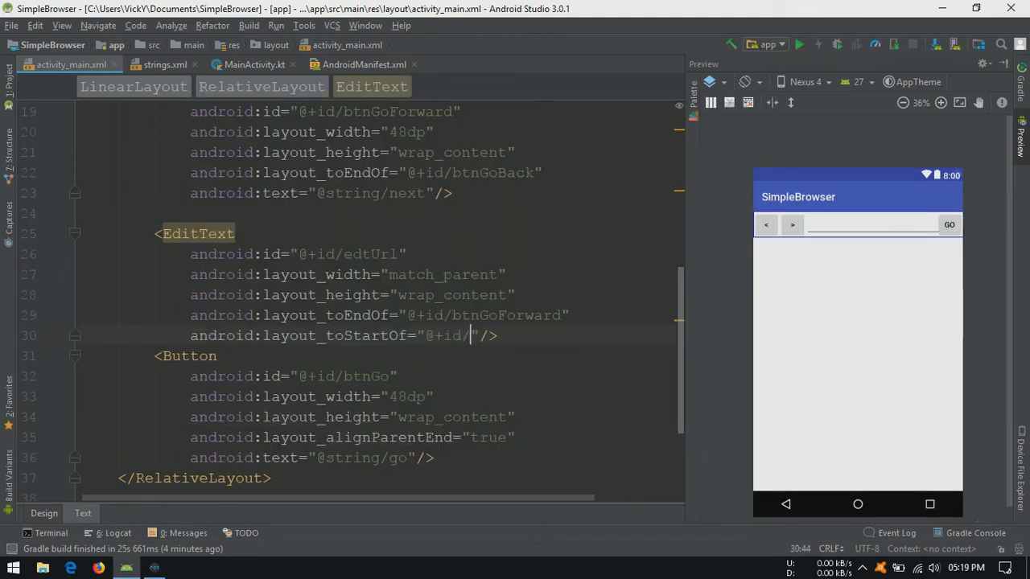
{"action": "type", "text": "btnGo"}
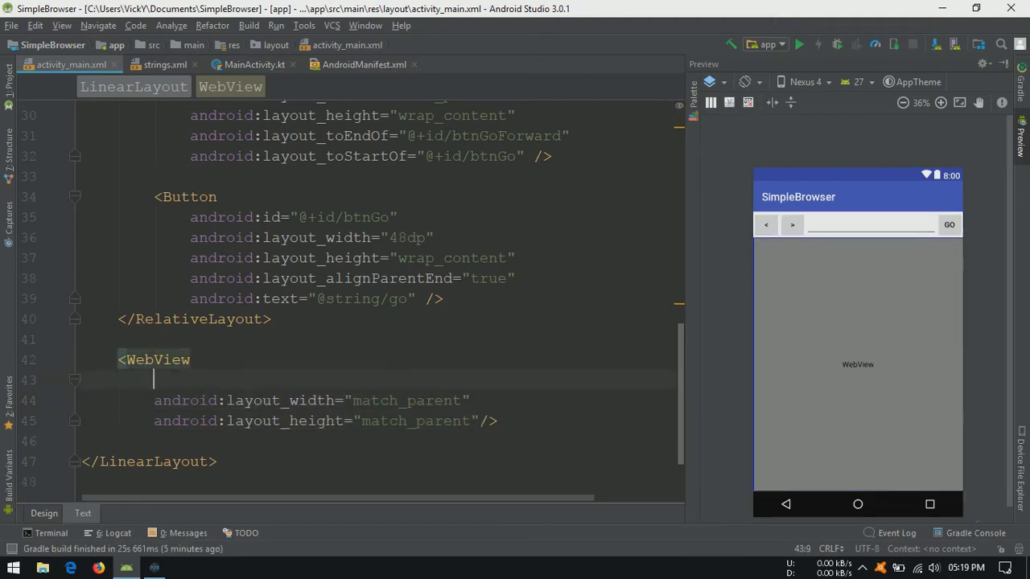
Step: Add a match_parent WebView with id webview and set maxLines="1" on the EditText
{"action": "type", "text": "android:id=\"@+id/webview\""}
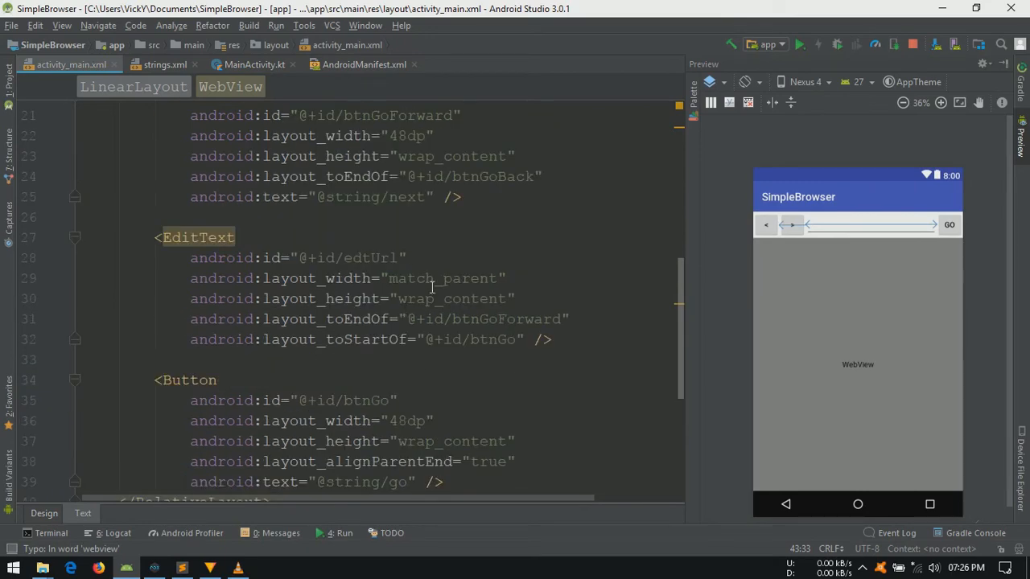
{"action": "type", "text": "maxLines=\"1\""}
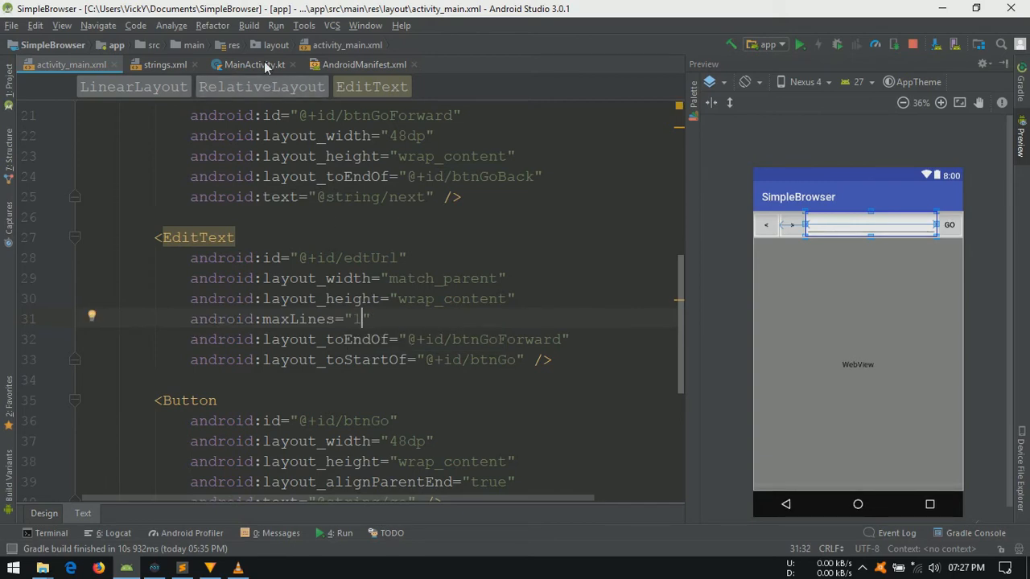
{"action": "left_click", "coordinate": [254, 65]}
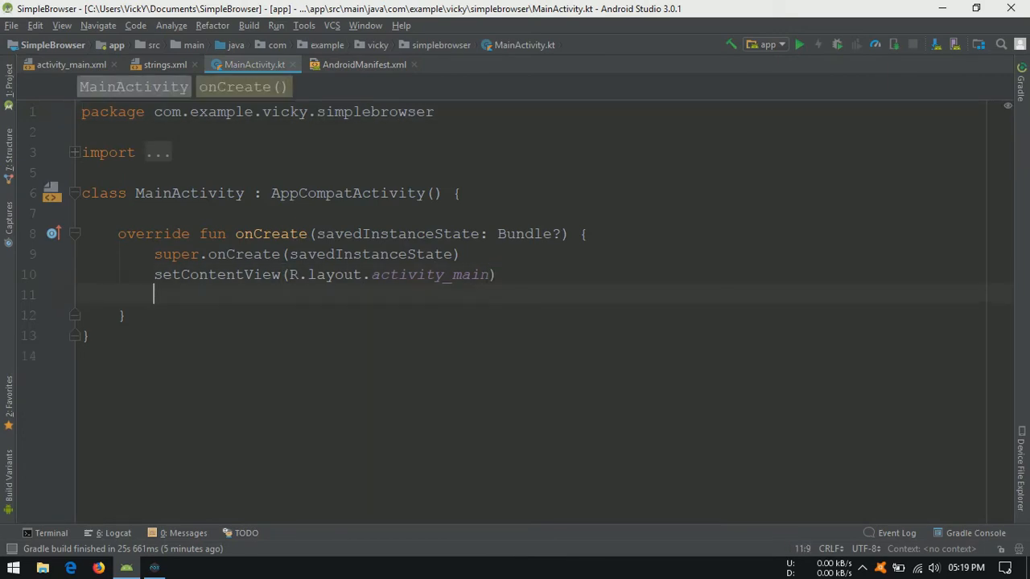
{"action": "type", "text": "b"}
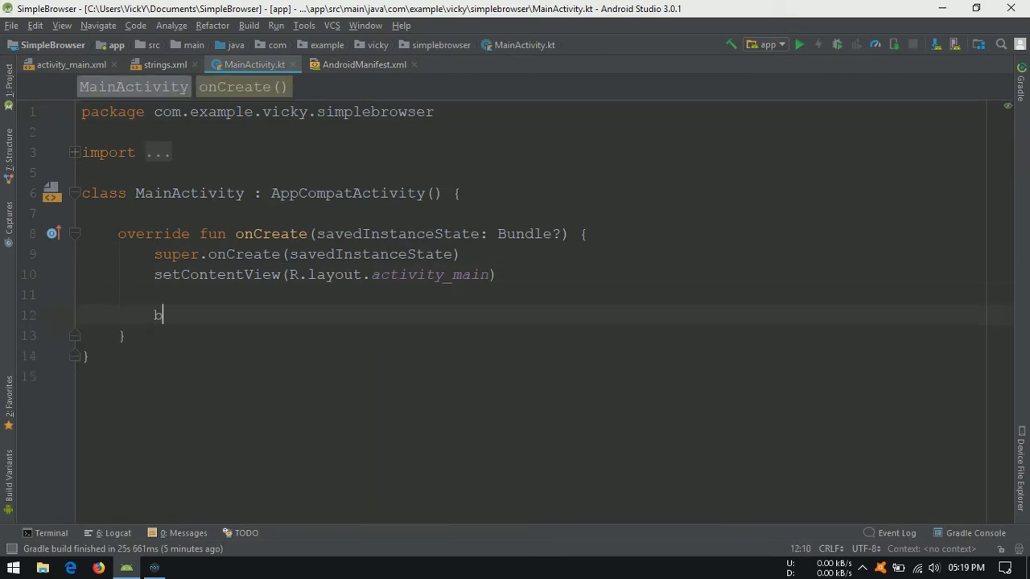
{"action": "type", "text": "btnGo.setOnClickListener({"}
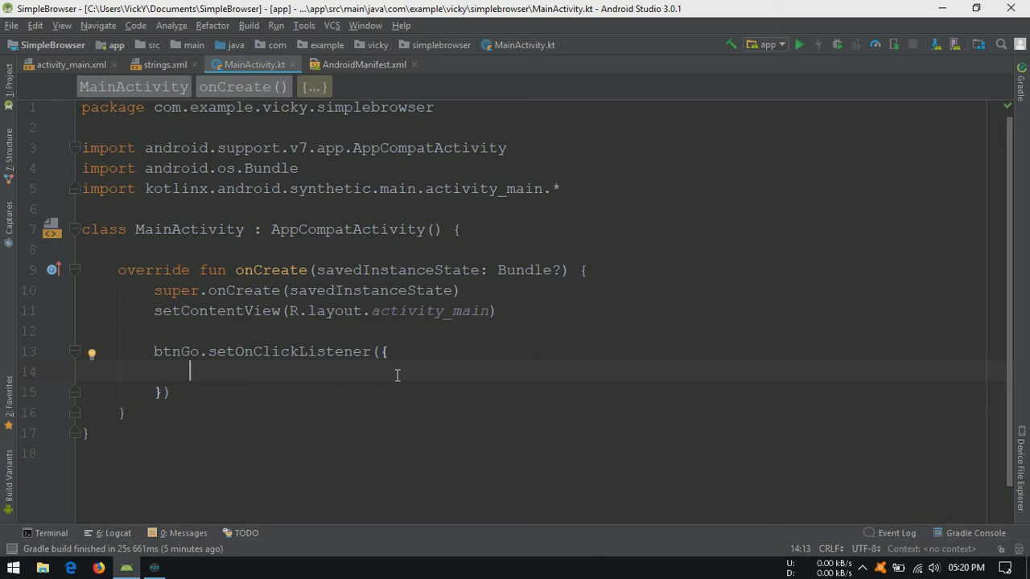
{"action": "type", "text": "webview.loadUrl(\"https"}
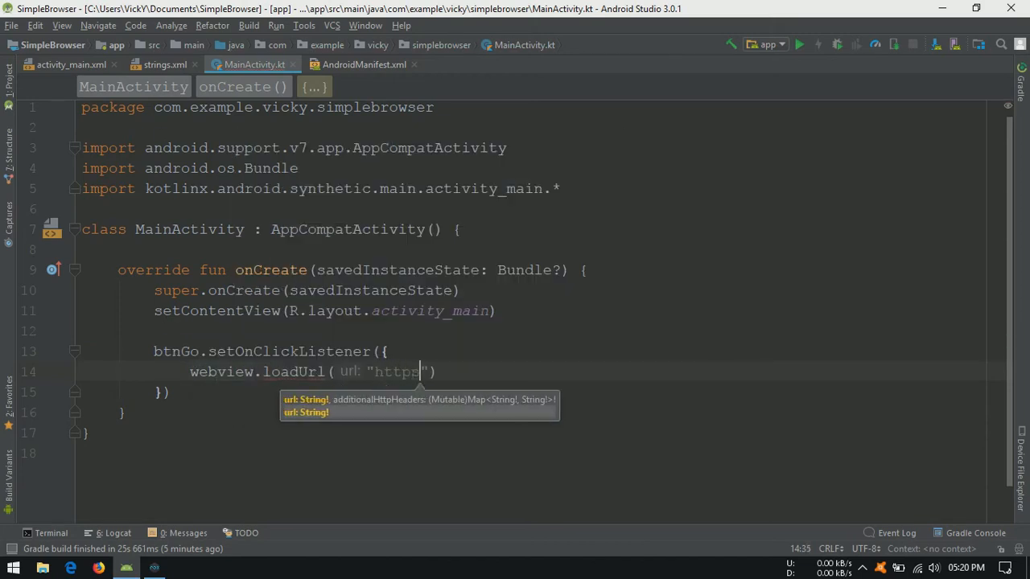
{"action": "type", "text": "://"}
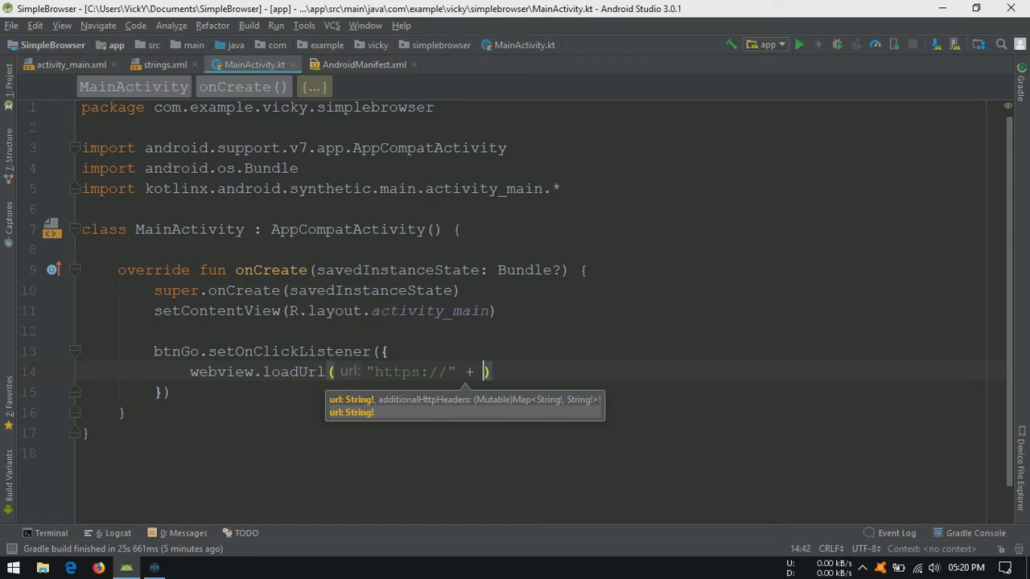
{"action": "type", "text": "edtUrl.text.toString("}
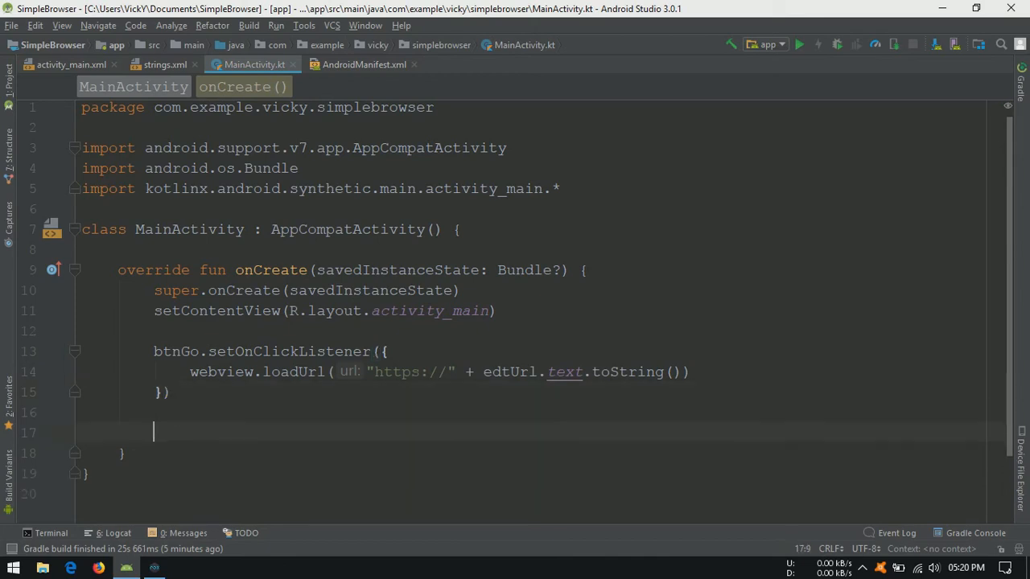
Step: Add btnGoBack and btnGoForward listeners using goBack/goForward, else toasting "No History Available"
{"action": "type", "text": "btnGoBack.setOnClickListener({"}
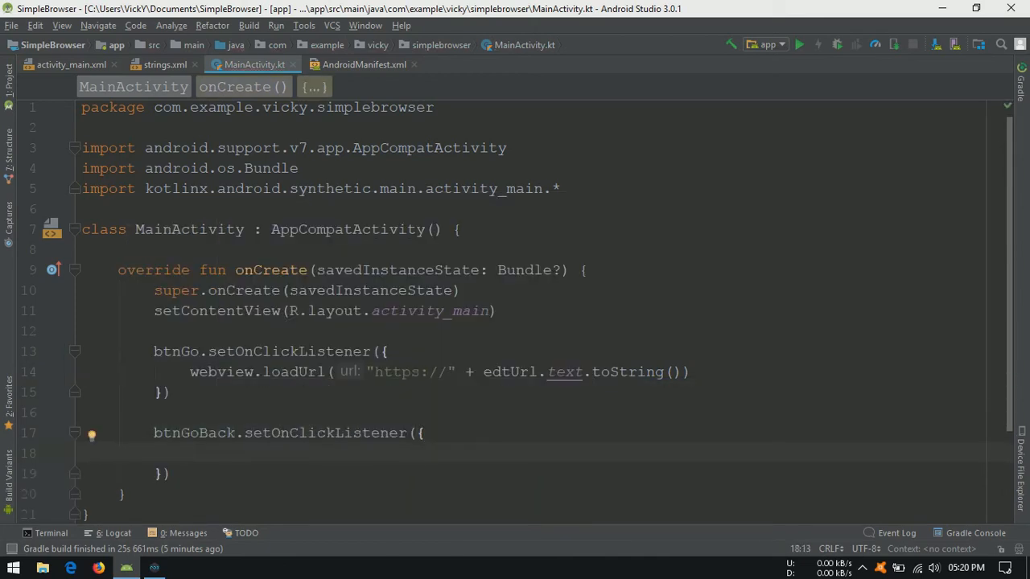
{"action": "type", "text": "if(webview.canGoBack("}
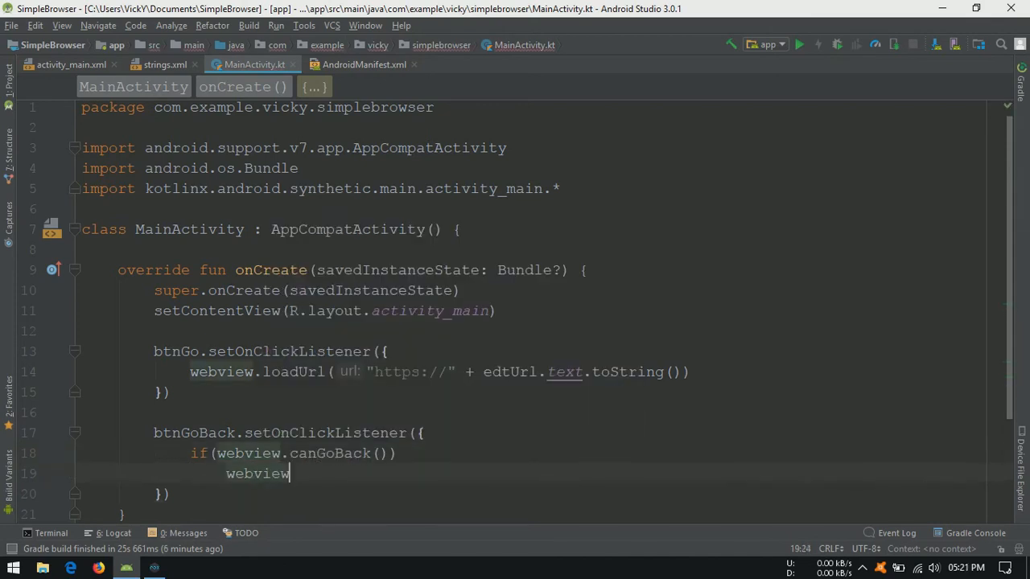
{"action": "type", "text": ".goBack()"}
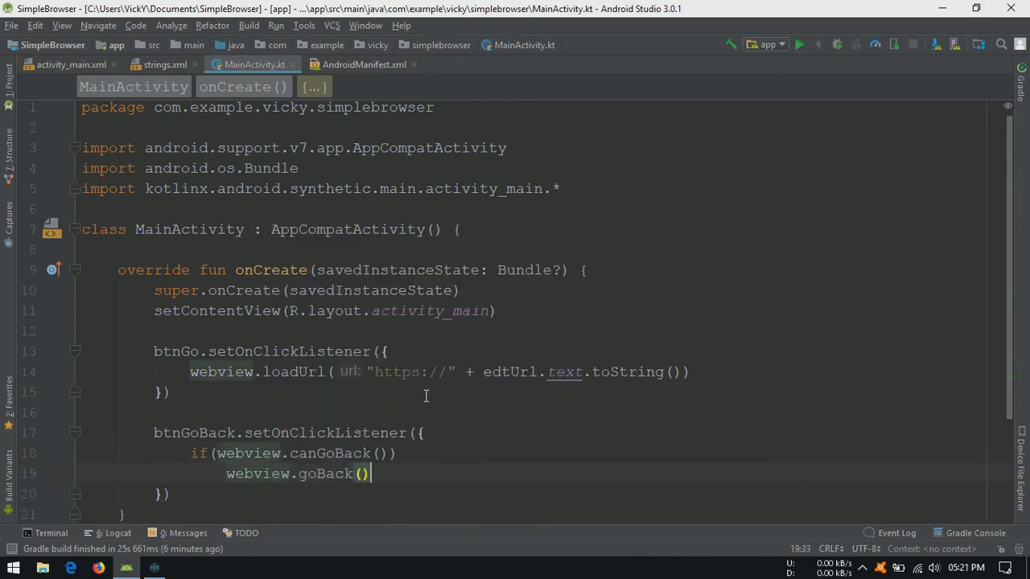
{"action": "type", "text": "var"}
{"action": "type", "text": "Toast.makeText("}
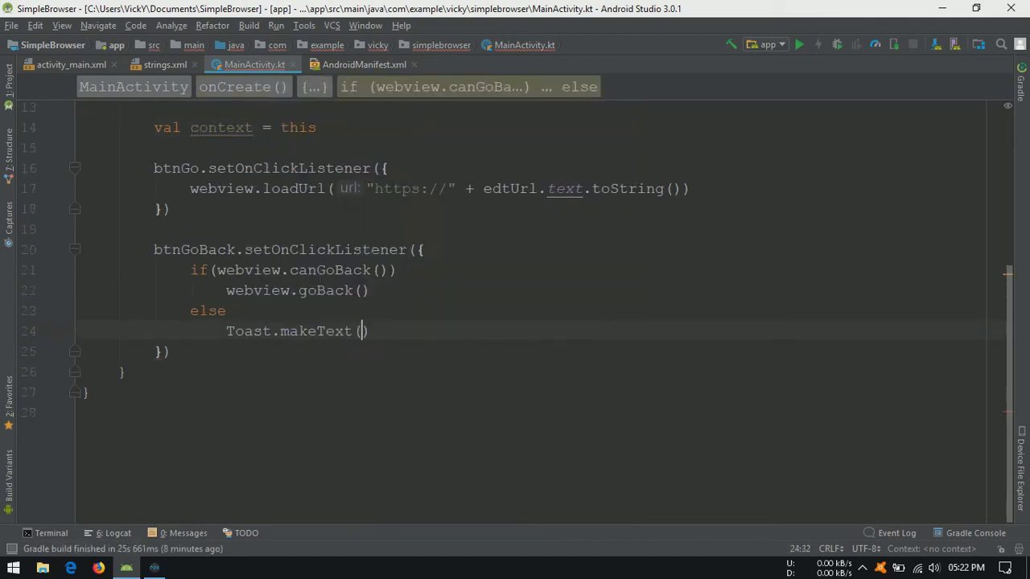
{"action": "type", "text": "context,\"No History\""}
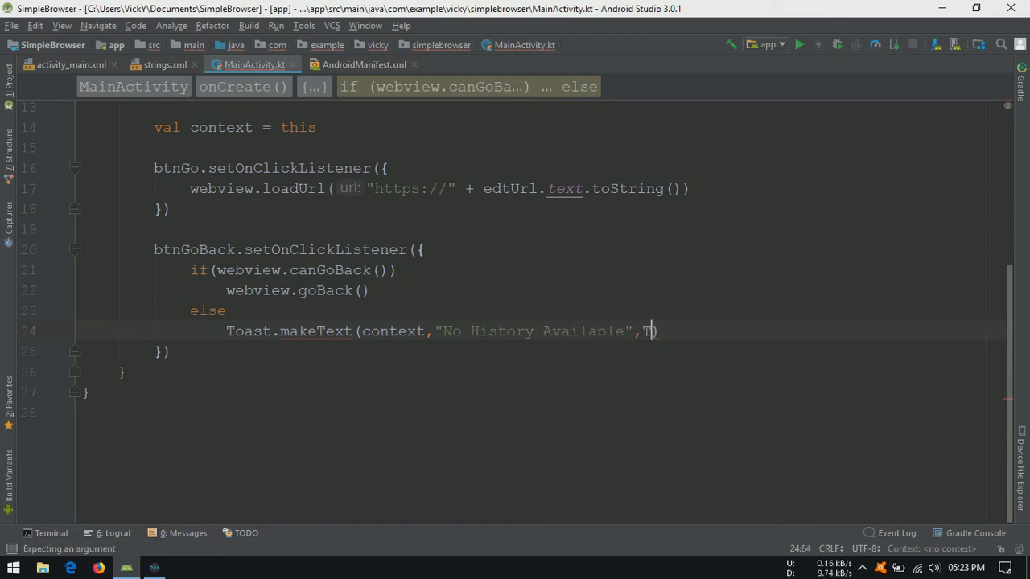
{"action": "type", "text": "Toast.LENGTH_SHORT).show()"}
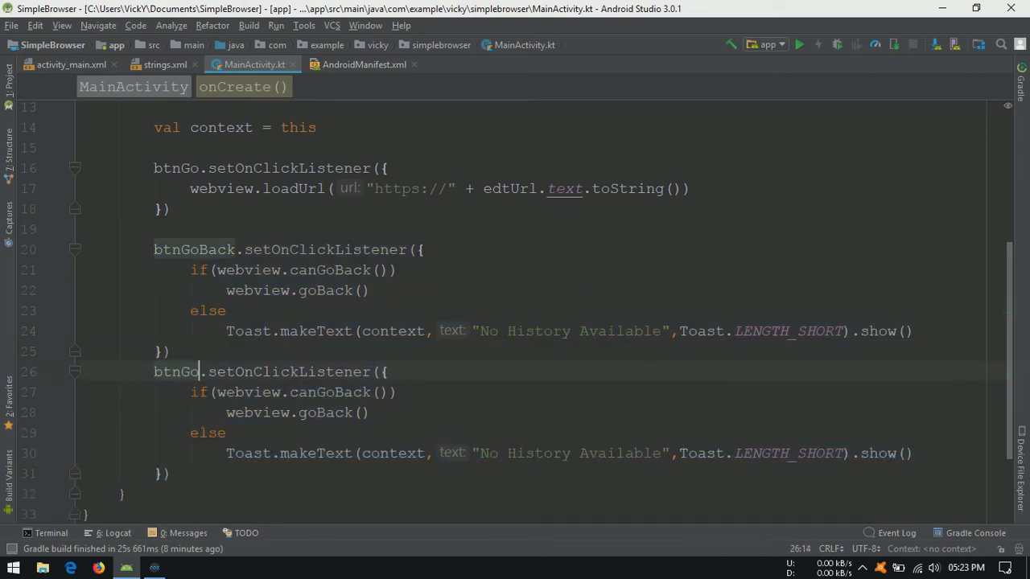
{"action": "type", "text": "Forward"}
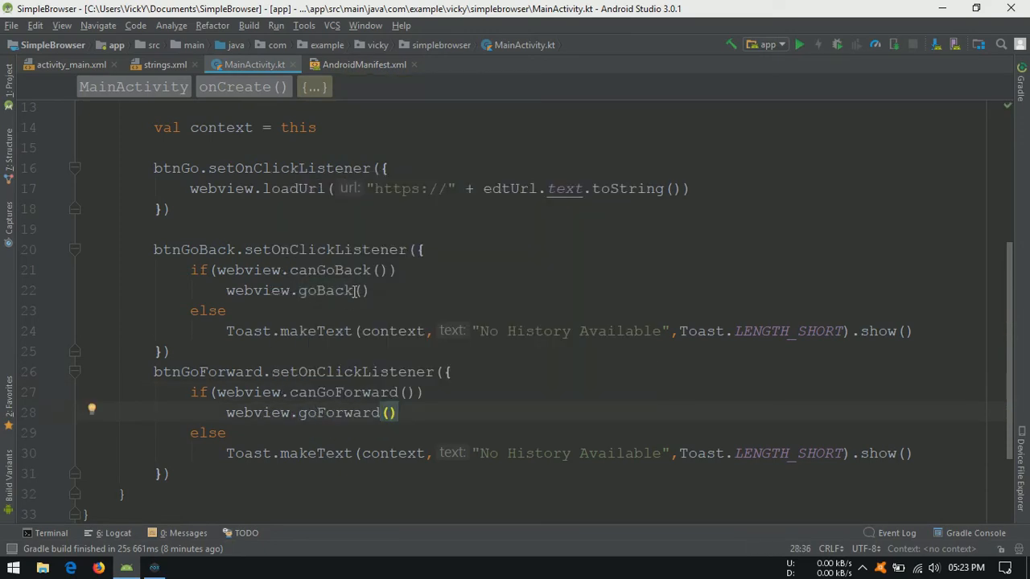
Step: Run SimpleBrowser in NoxPlayer, enter google.com in the URL field and tap GO
{"action": "left_click", "coordinate": [154, 569]}
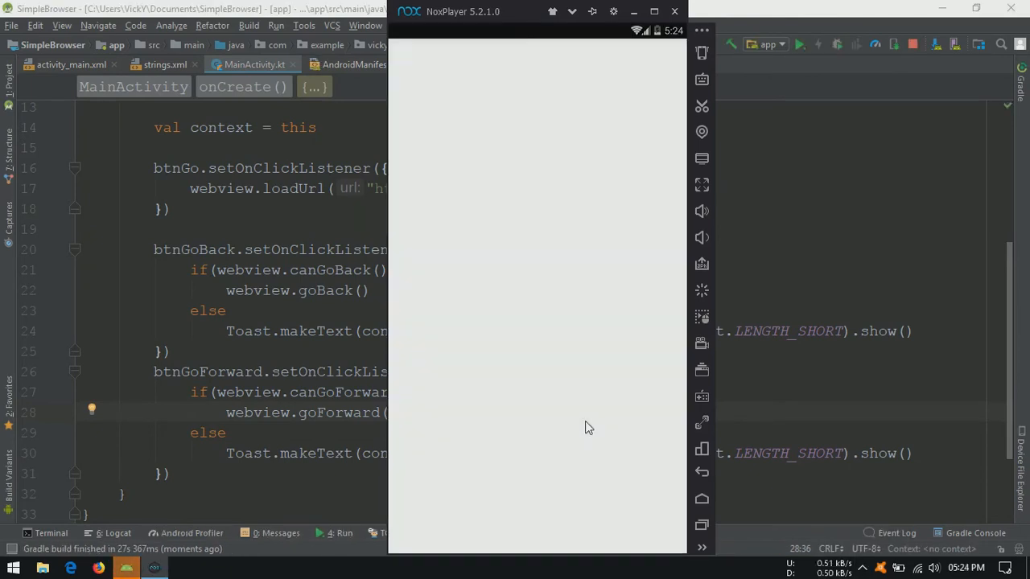
{"action": "type", "text": "google.com"}
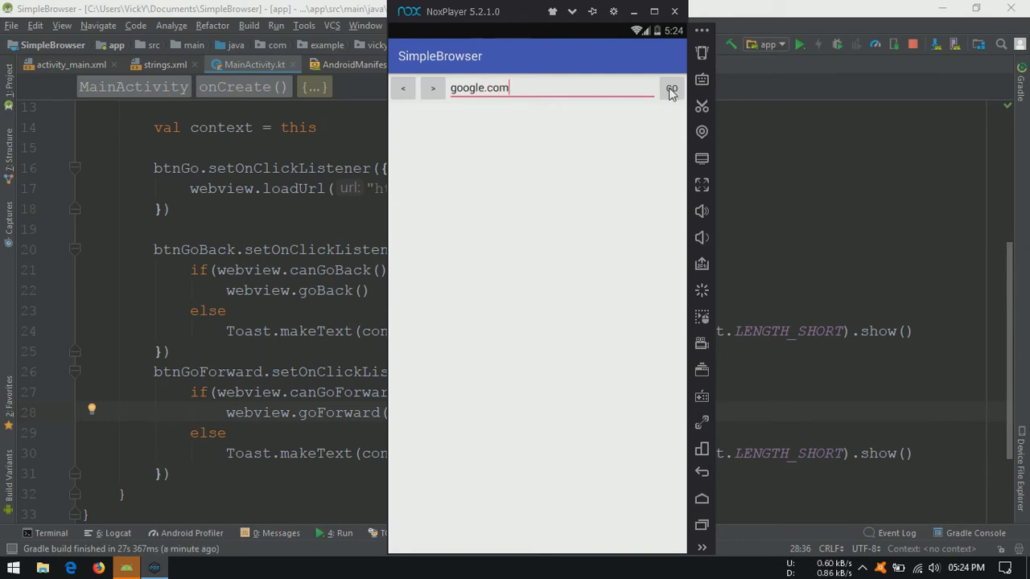
{"action": "left_click", "coordinate": [671, 87]}
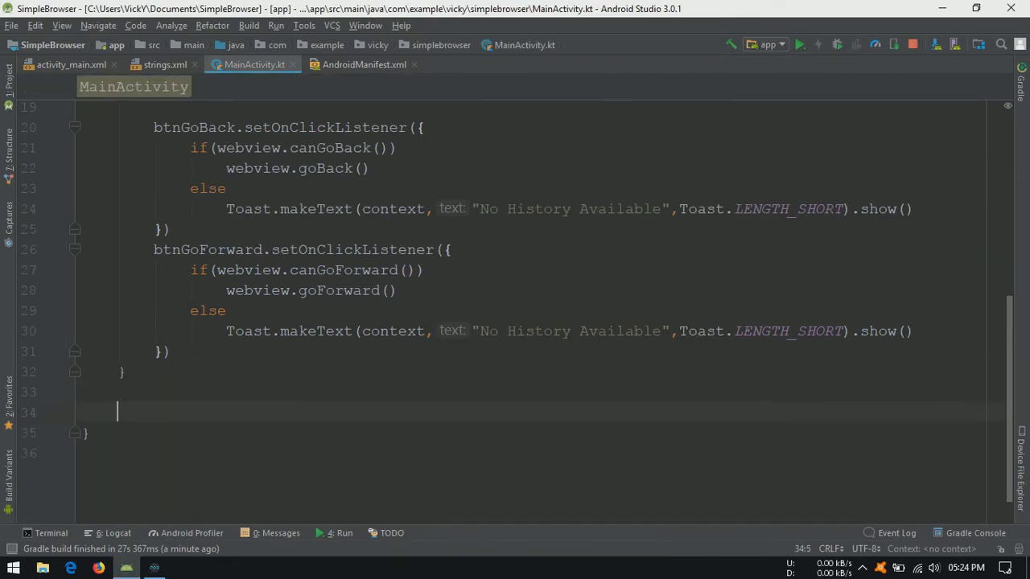
Step: Declare MyWebViewClient extending WebViewClient, overriding shouldOverrideUrlLoading to load request.url.toString()
{"action": "type", "text": "class My"}
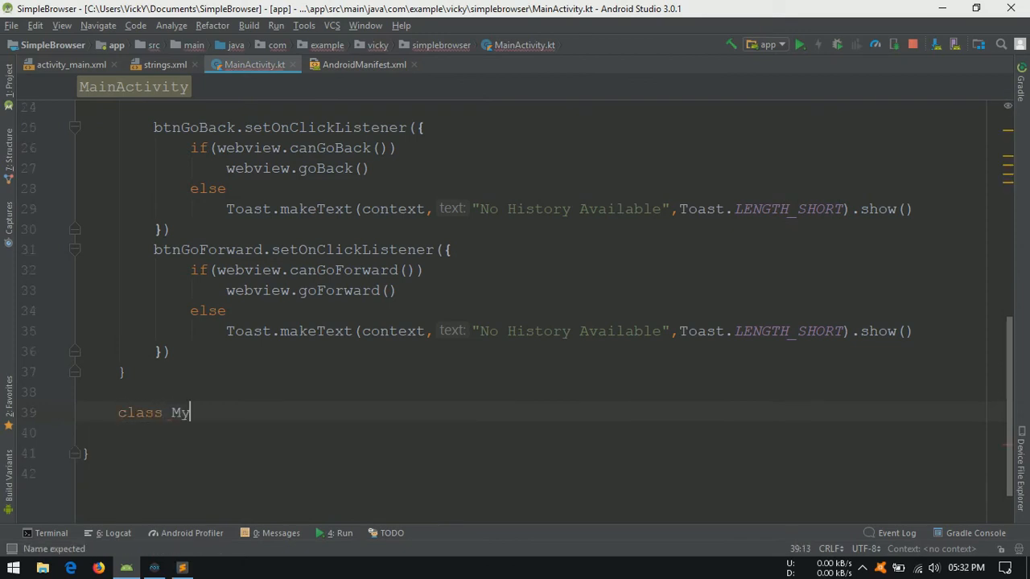
{"action": "type", "text": "WebViewClient : We"}
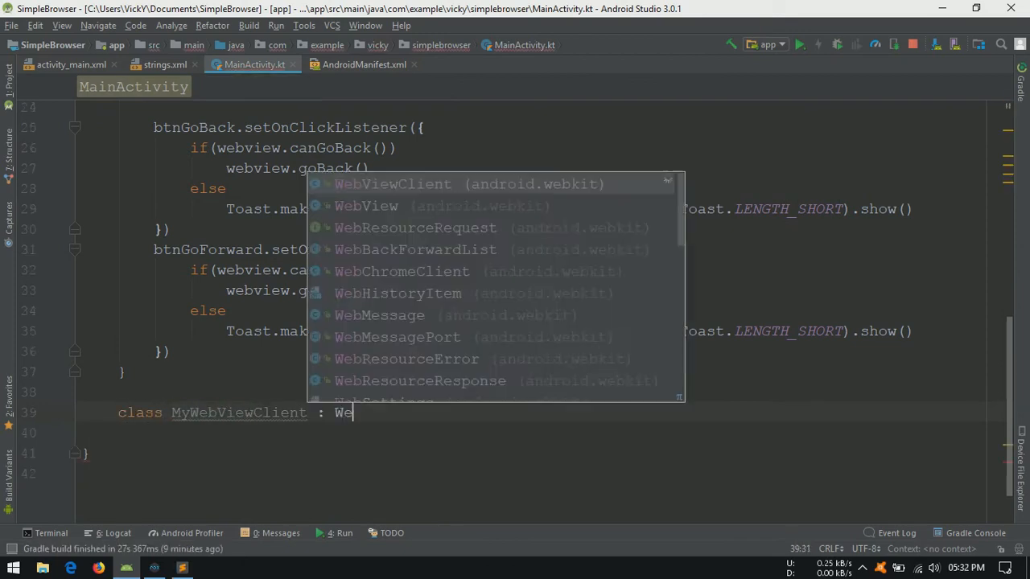
{"action": "left_click", "coordinate": [393, 183]}
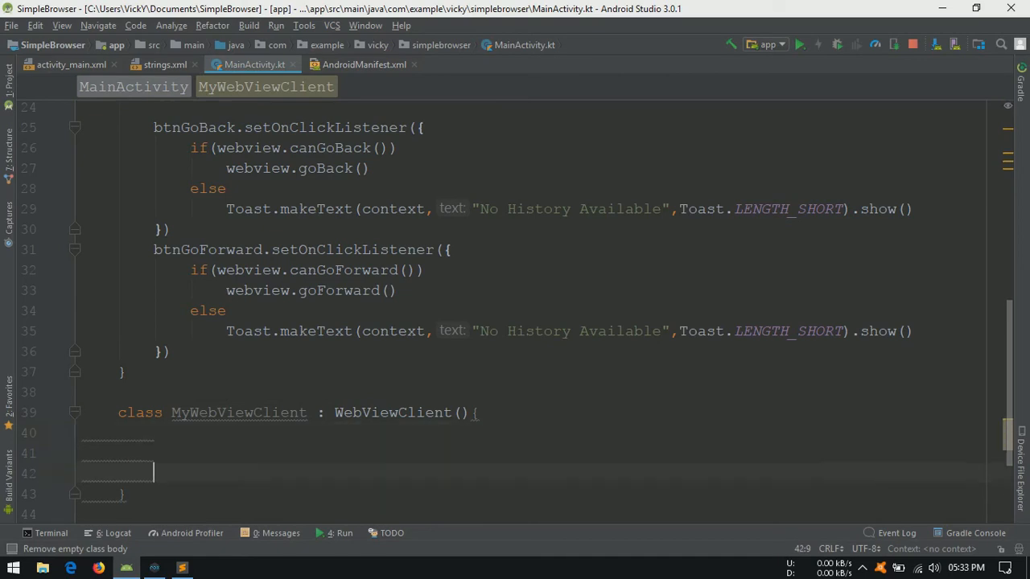
{"action": "type", "text": "shouldOverrideUrlLoading(view: WebView?, request: WebResourceRequest?): Boolean {"}
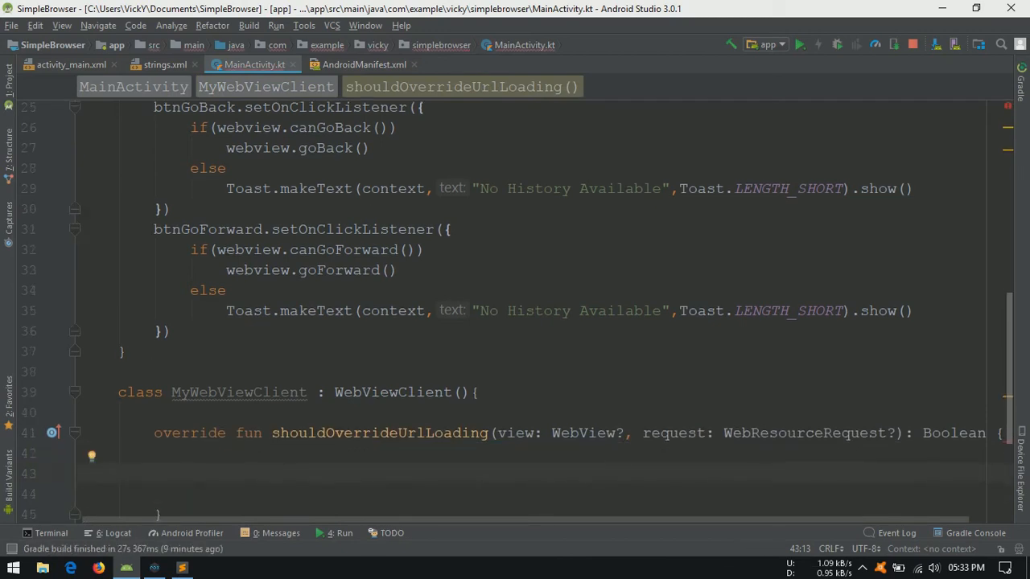
{"action": "type", "text": "view.loadUrl("}
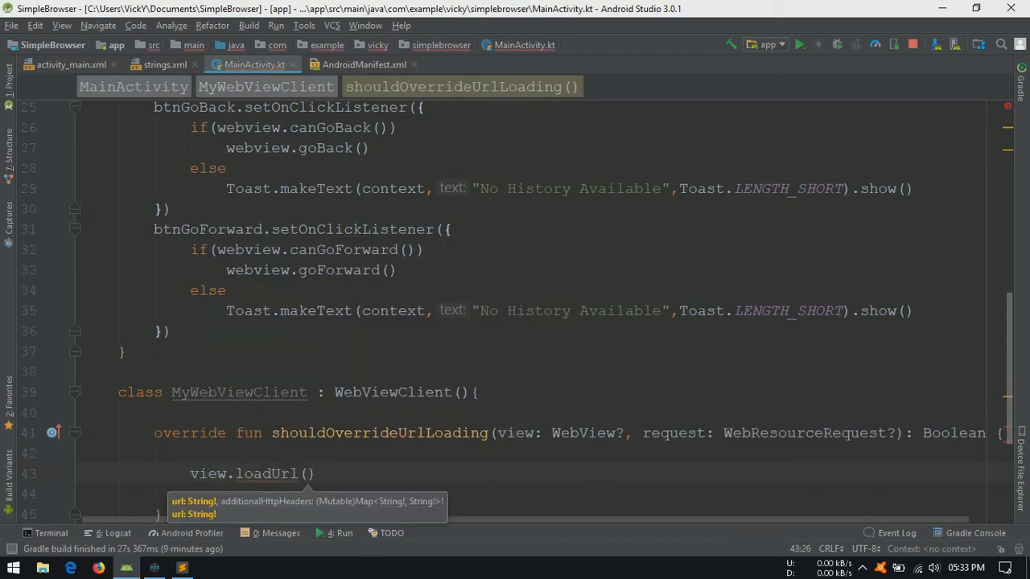
{"action": "type", "text": "request"}
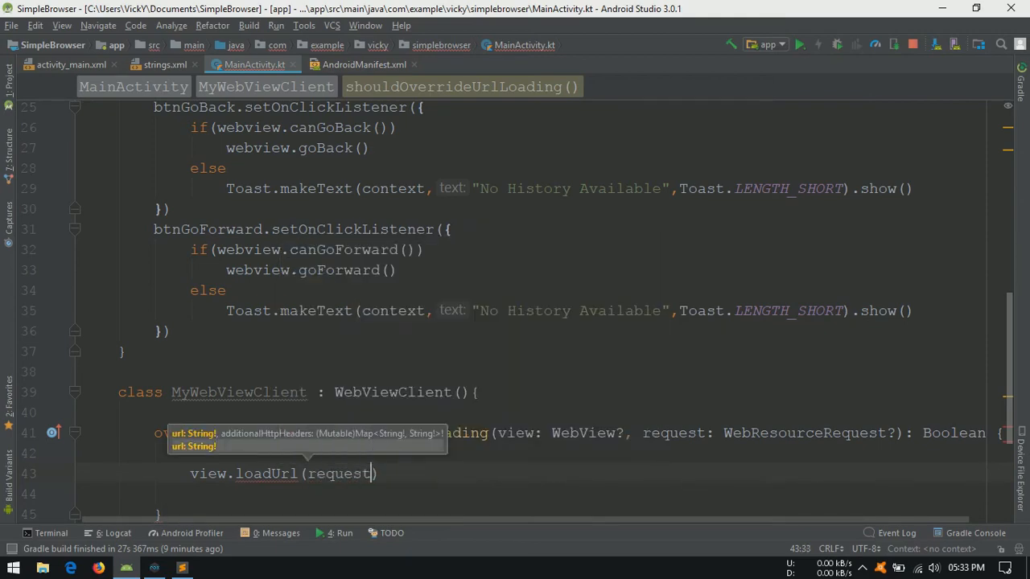
{"action": "type", "text": ".url.toString()"}
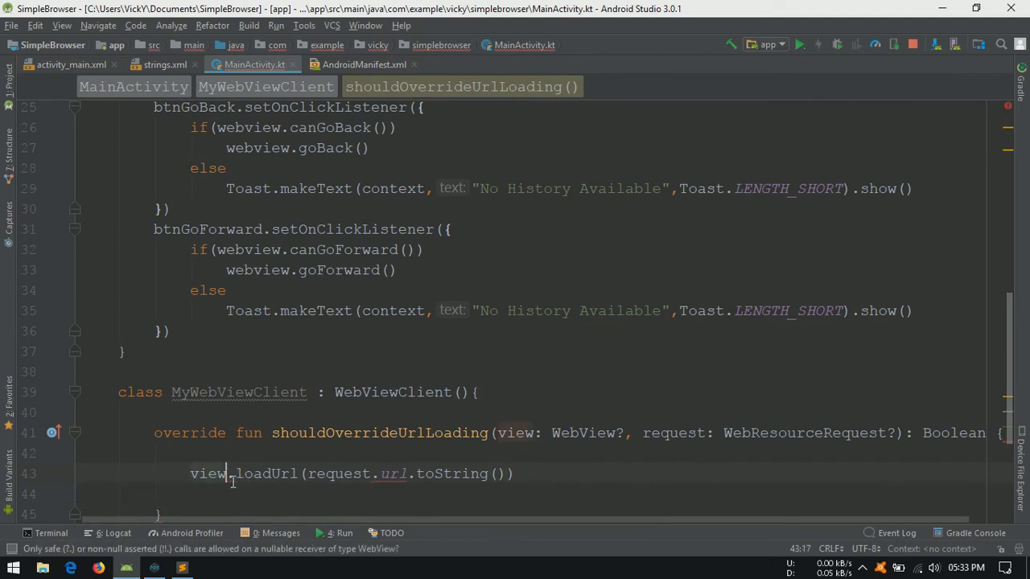
{"action": "type", "text": "?"}
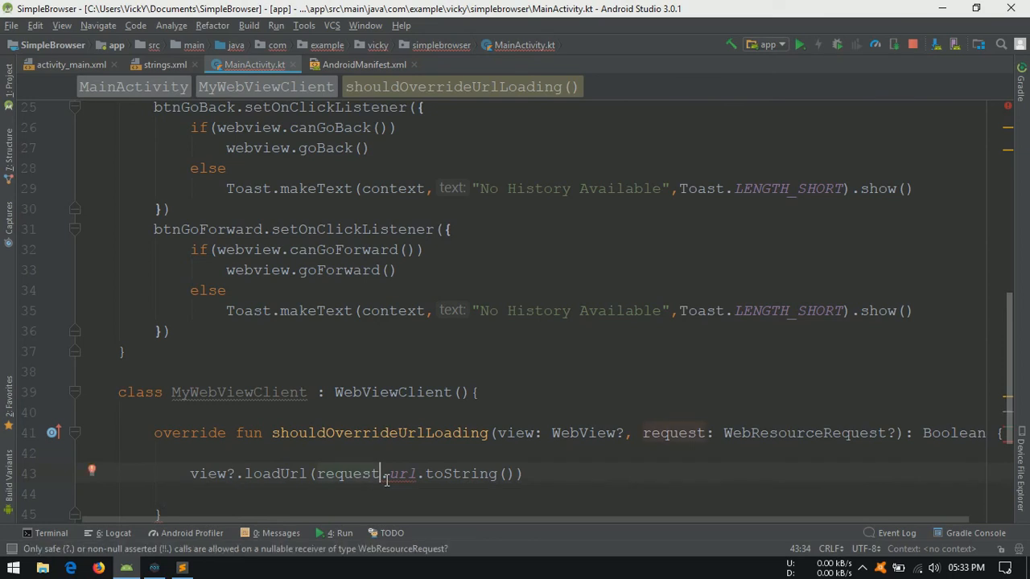
{"action": "type", "text": "?"}
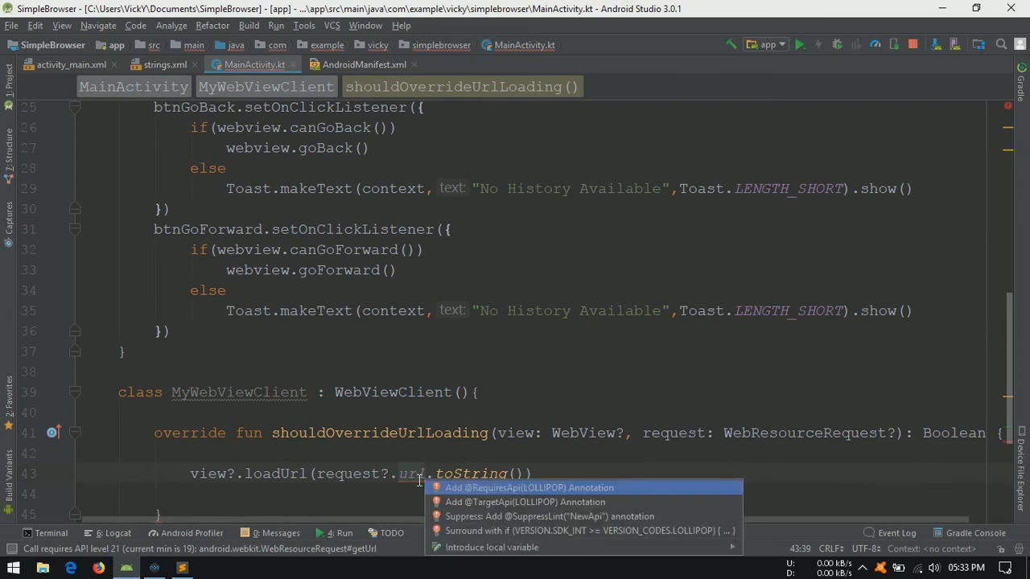
{"action": "key", "text": "Escape"}
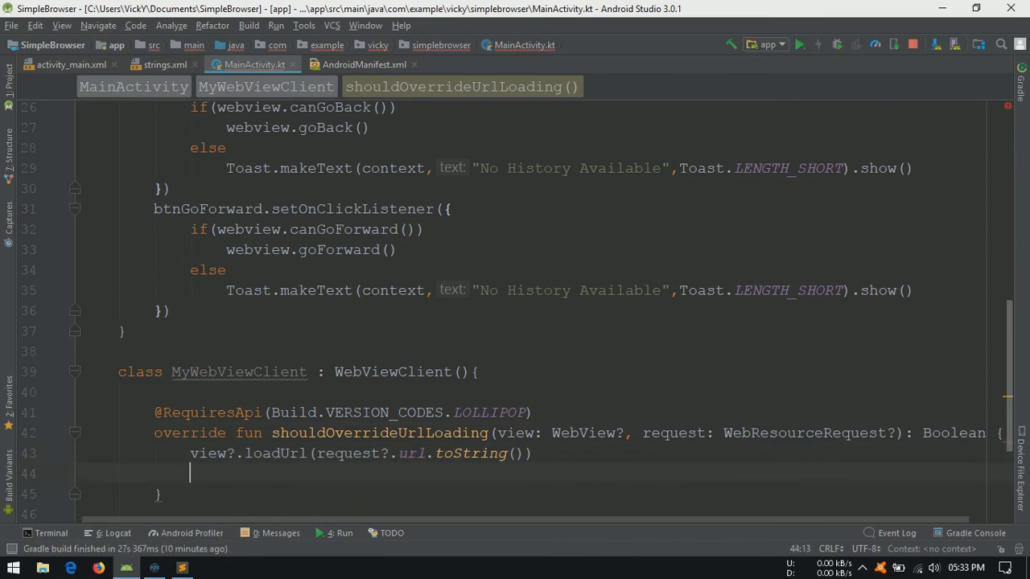
{"action": "type", "text": "tr"}
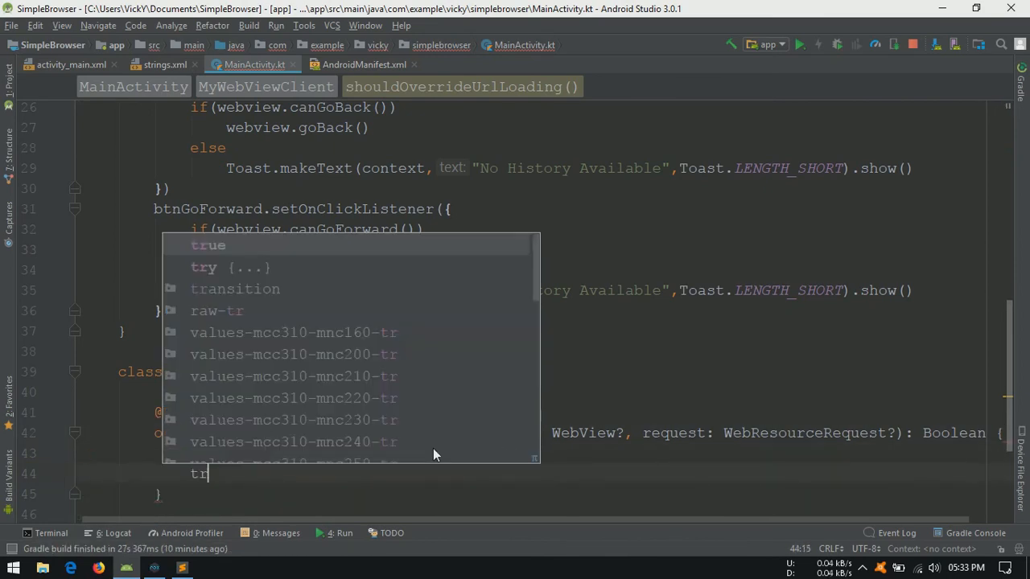
{"action": "type", "text": "return true"}
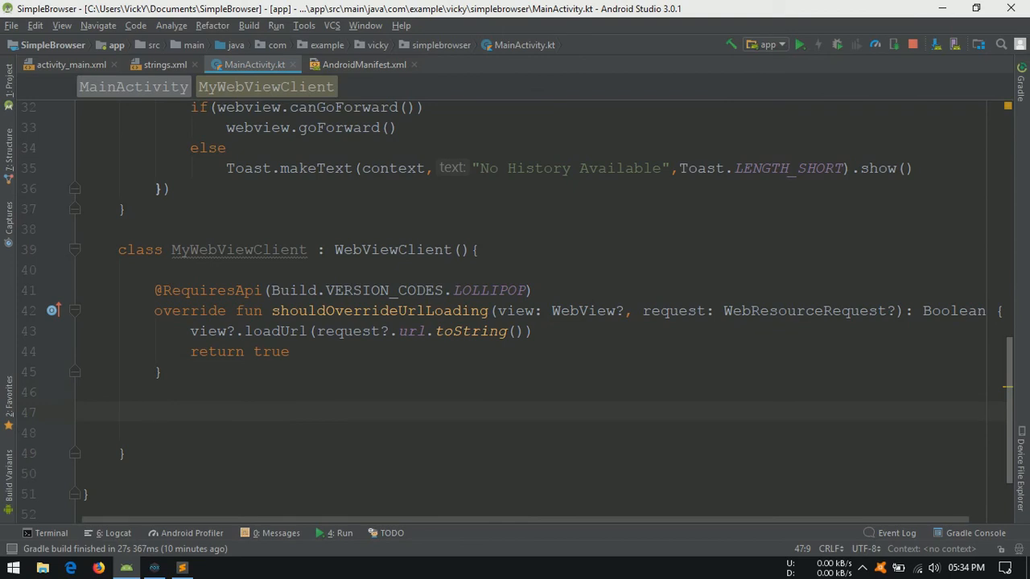
Step: Add the deprecated shouldOverrideUrlLoading(view, url) override calling view.loadUrl(url) and returning true
{"action": "type", "text": "sh"}
{"action": "left_click", "coordinate": [542, 434]}
{"action": "type", "text": "v"}
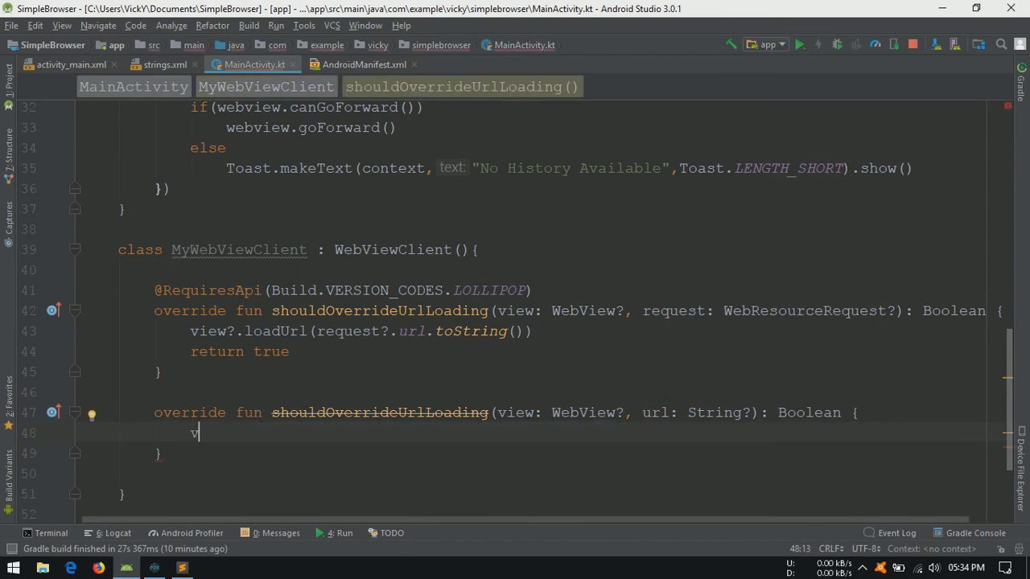
{"action": "type", "text": "iew.loadUrl(u"}
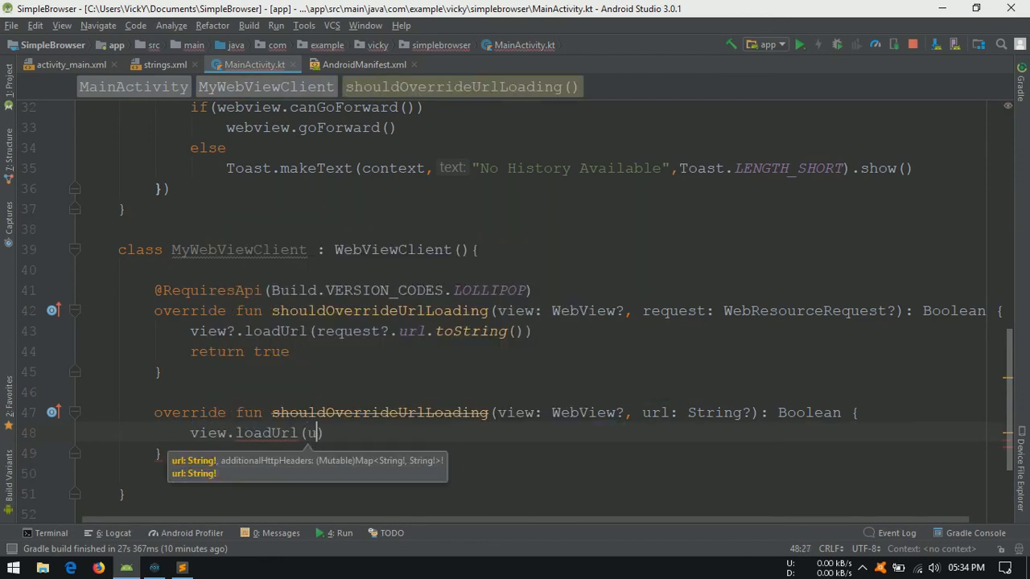
{"action": "type", "text": "rl"}
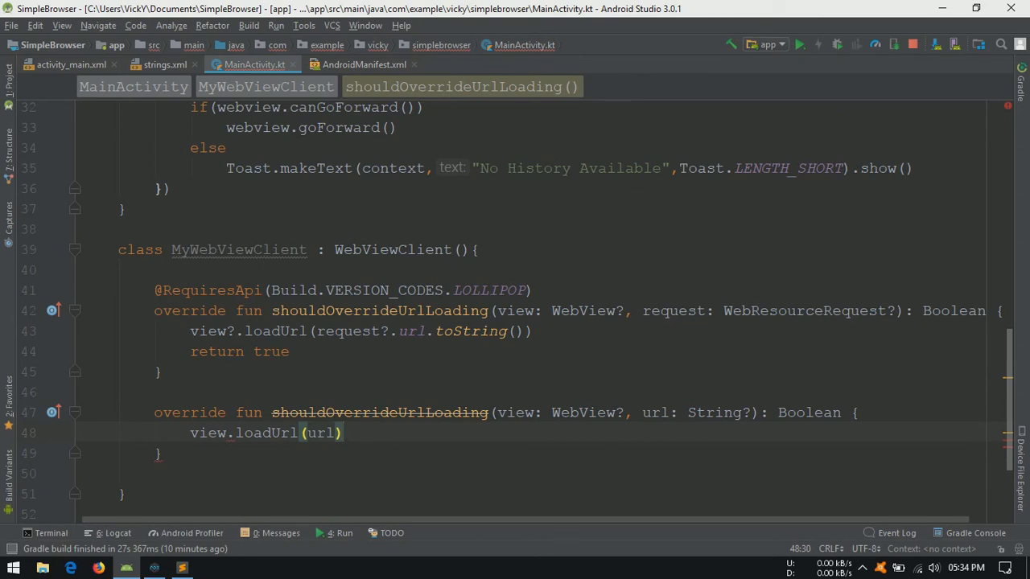
{"action": "type", "text": "return tru"}
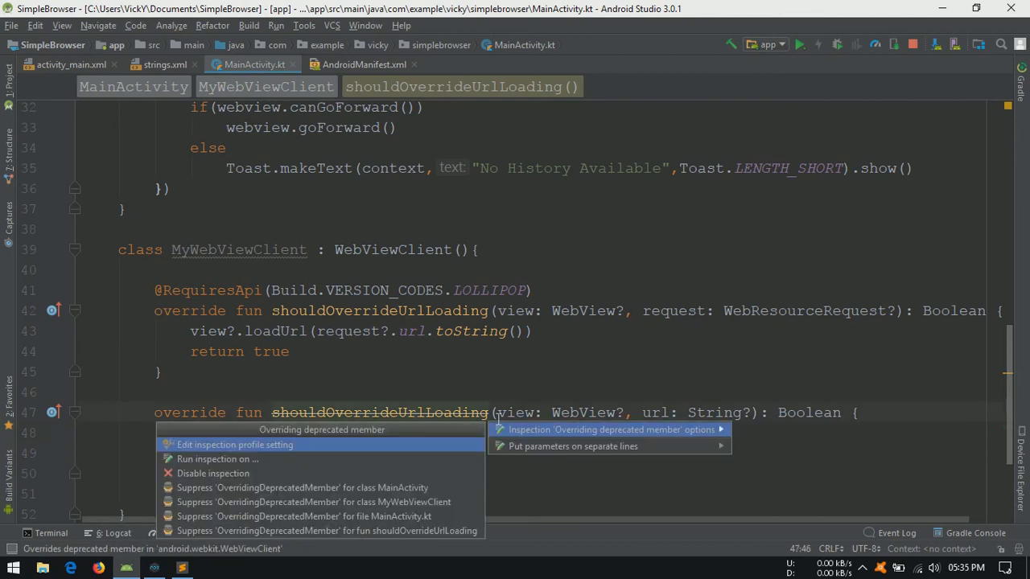
{"action": "left_click", "coordinate": [313, 502]}
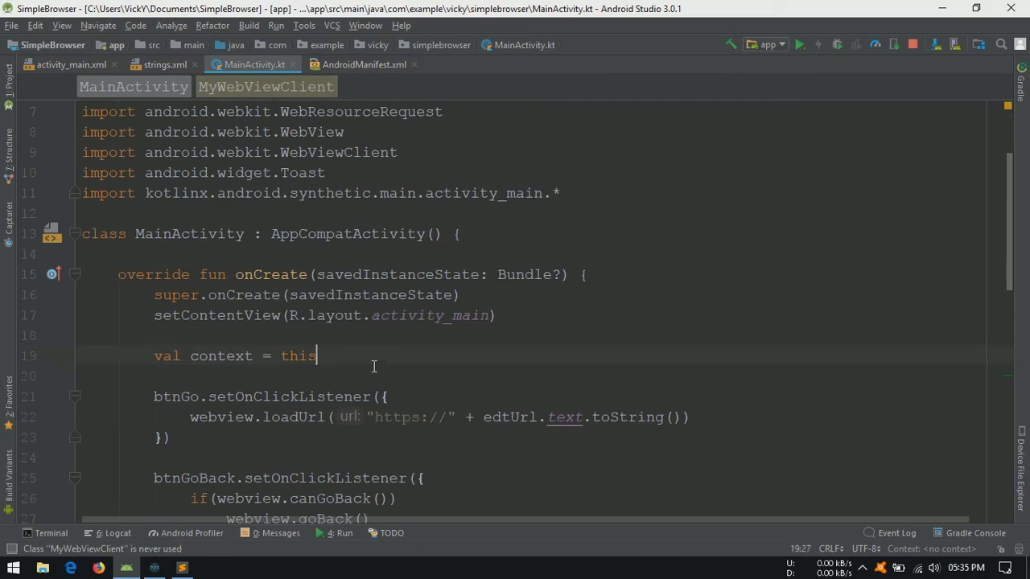
{"action": "type", "text": "webview.webViewClient = My"}
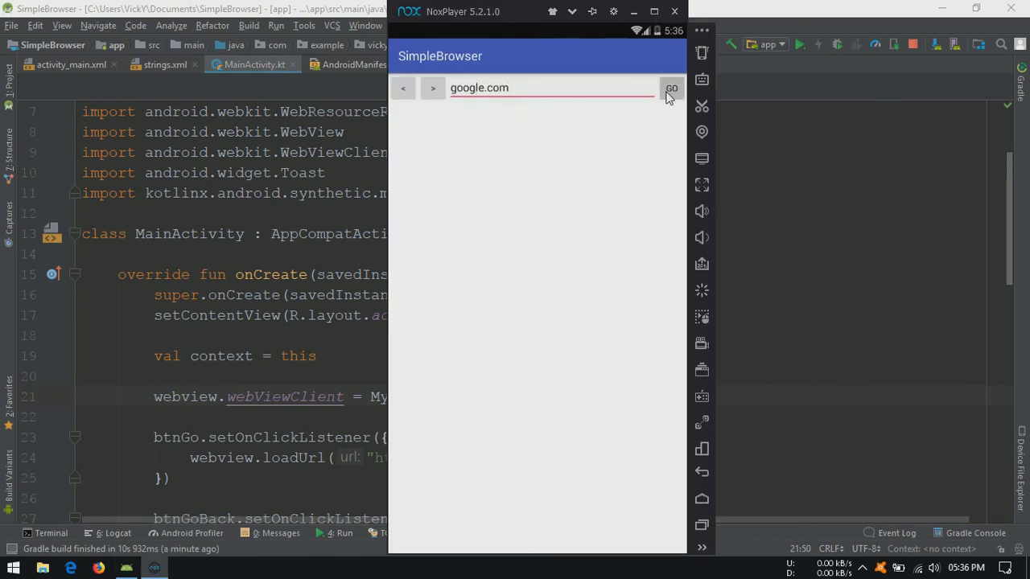
Step: Load google.com in SimpleBrowser and open the Google Images page
{"action": "left_click", "coordinate": [671, 87]}
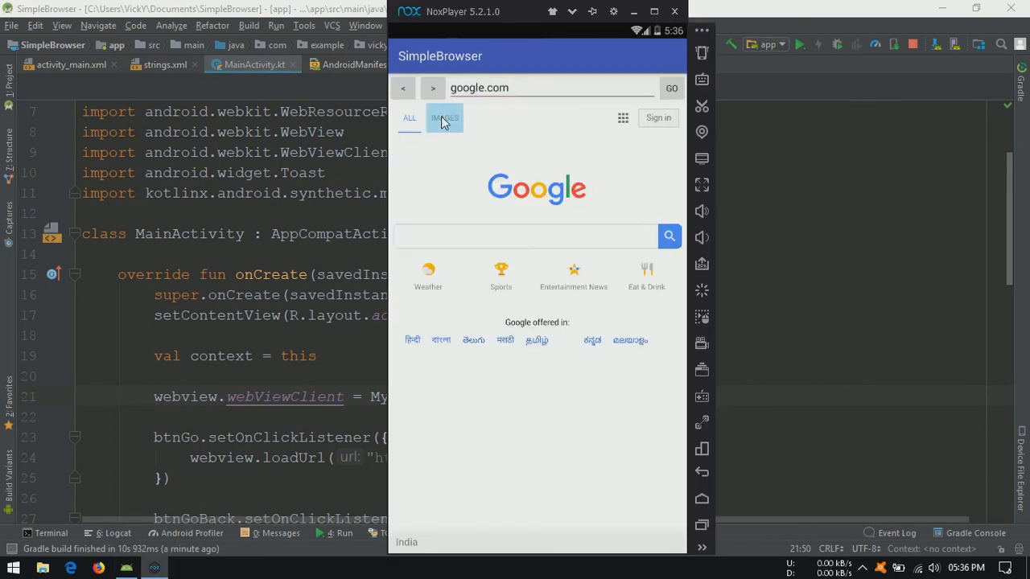
{"action": "left_click", "coordinate": [444, 117]}
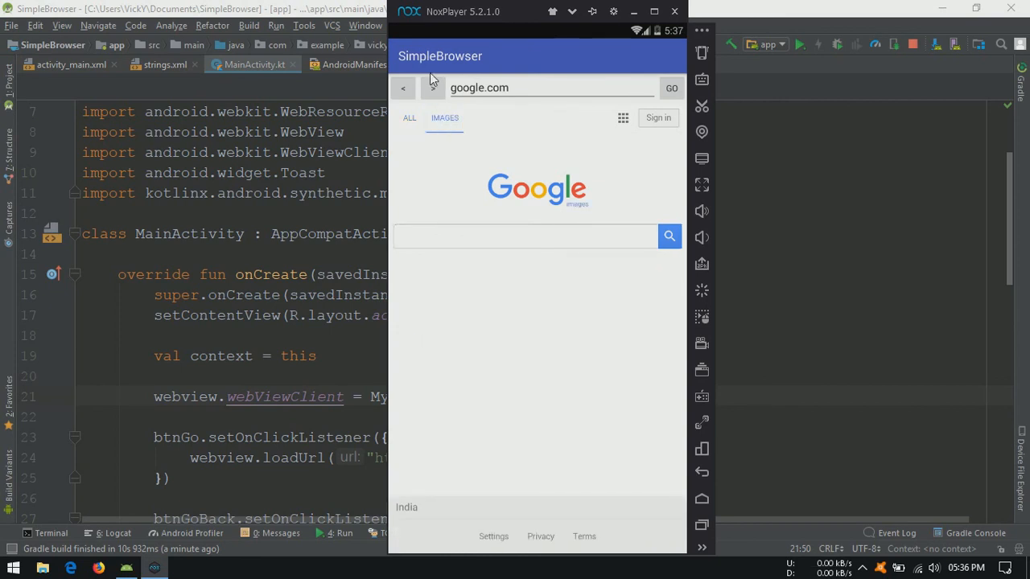
{"action": "left_click", "coordinate": [432, 87]}
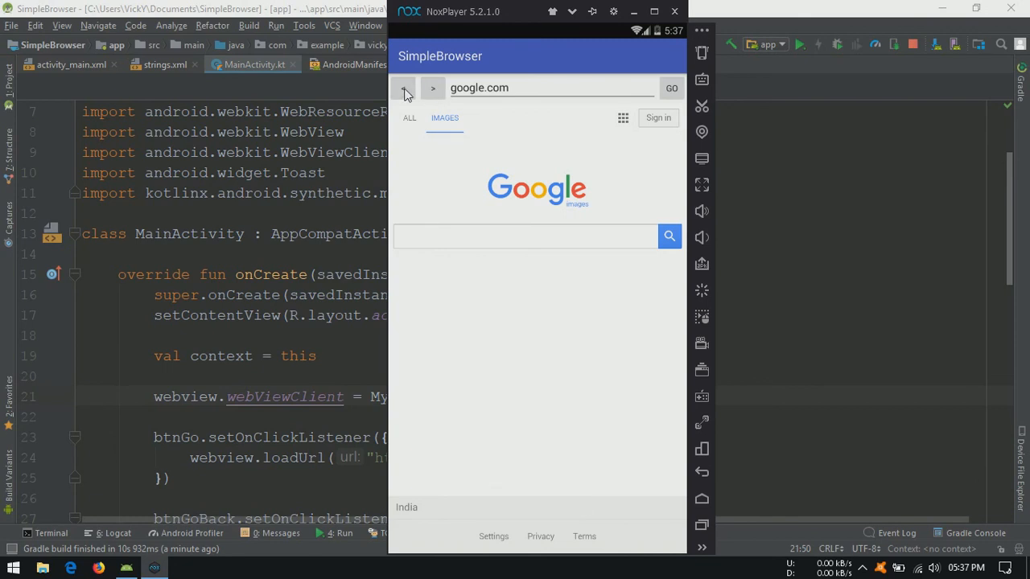
Step: Go back to the main Google page, then forward until 'No History Available' appears
{"action": "left_click", "coordinate": [409, 117]}
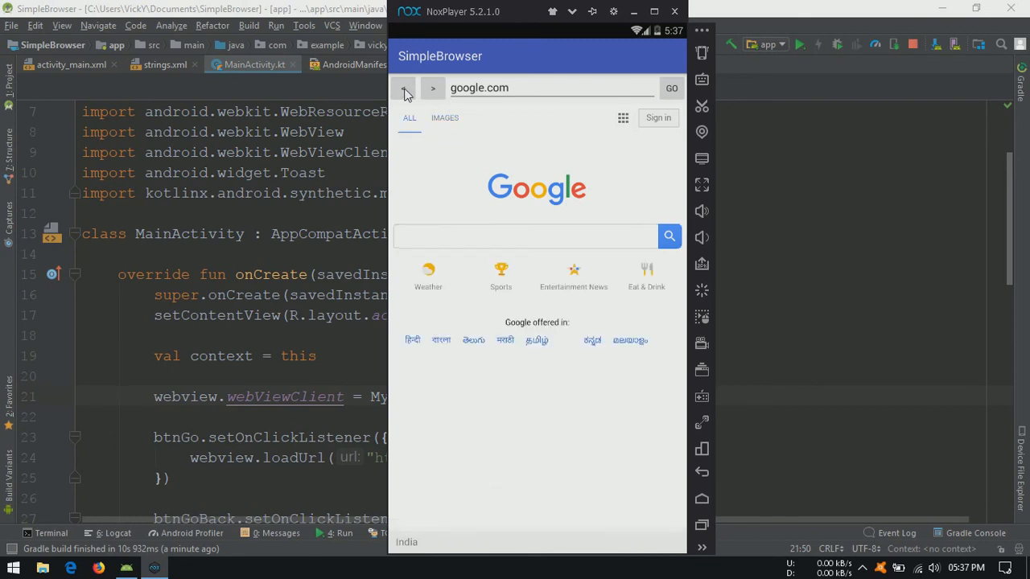
{"action": "left_click", "coordinate": [404, 88]}
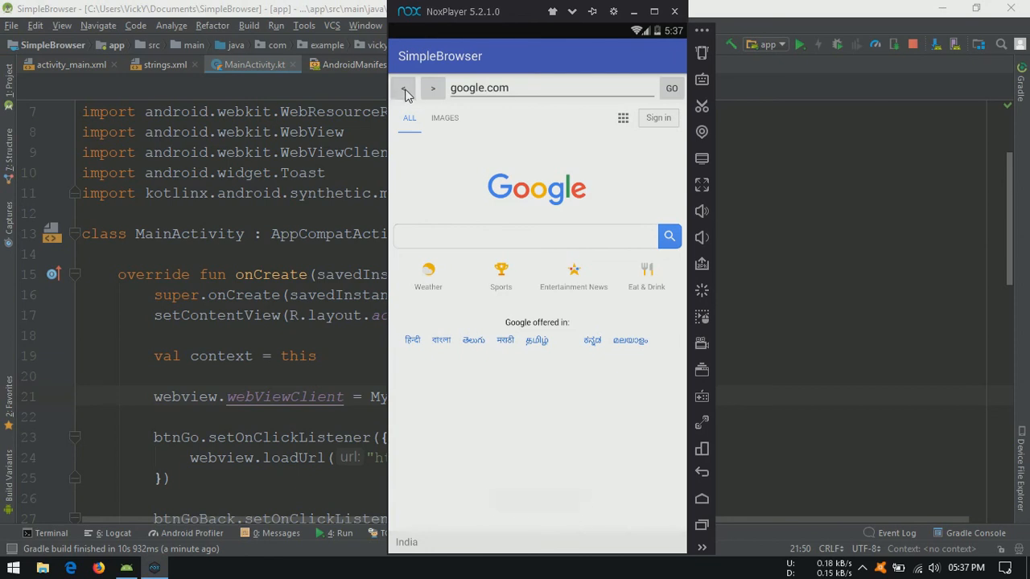
{"action": "mouse_move", "coordinate": [441, 95]}
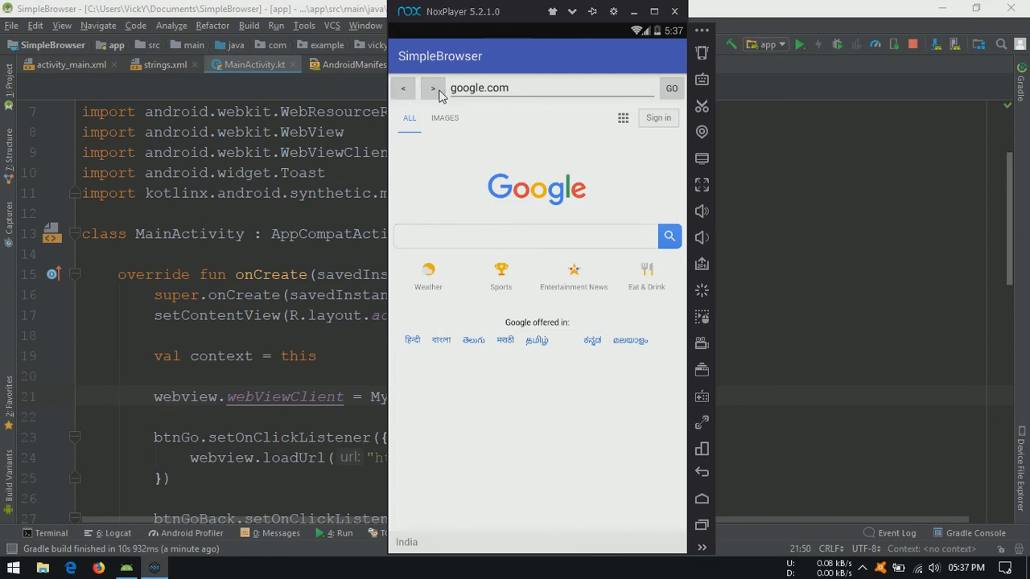
{"action": "left_click", "coordinate": [444, 117]}
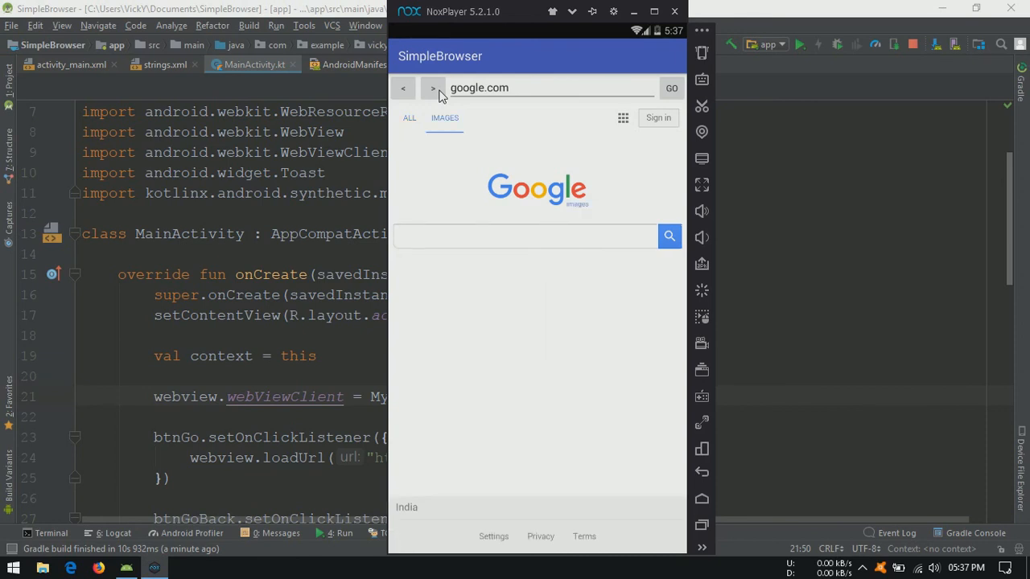
{"action": "left_click", "coordinate": [403, 87]}
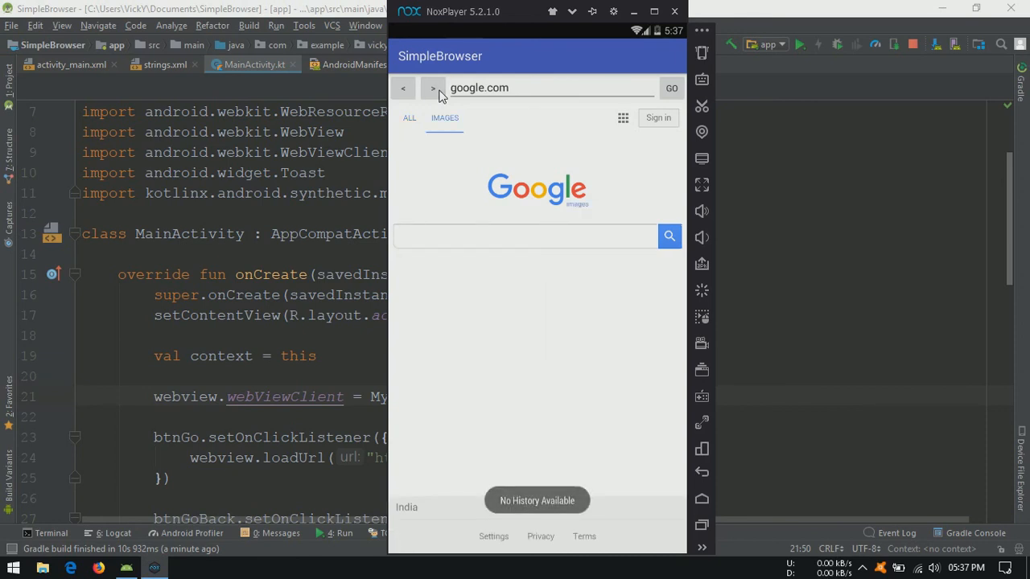